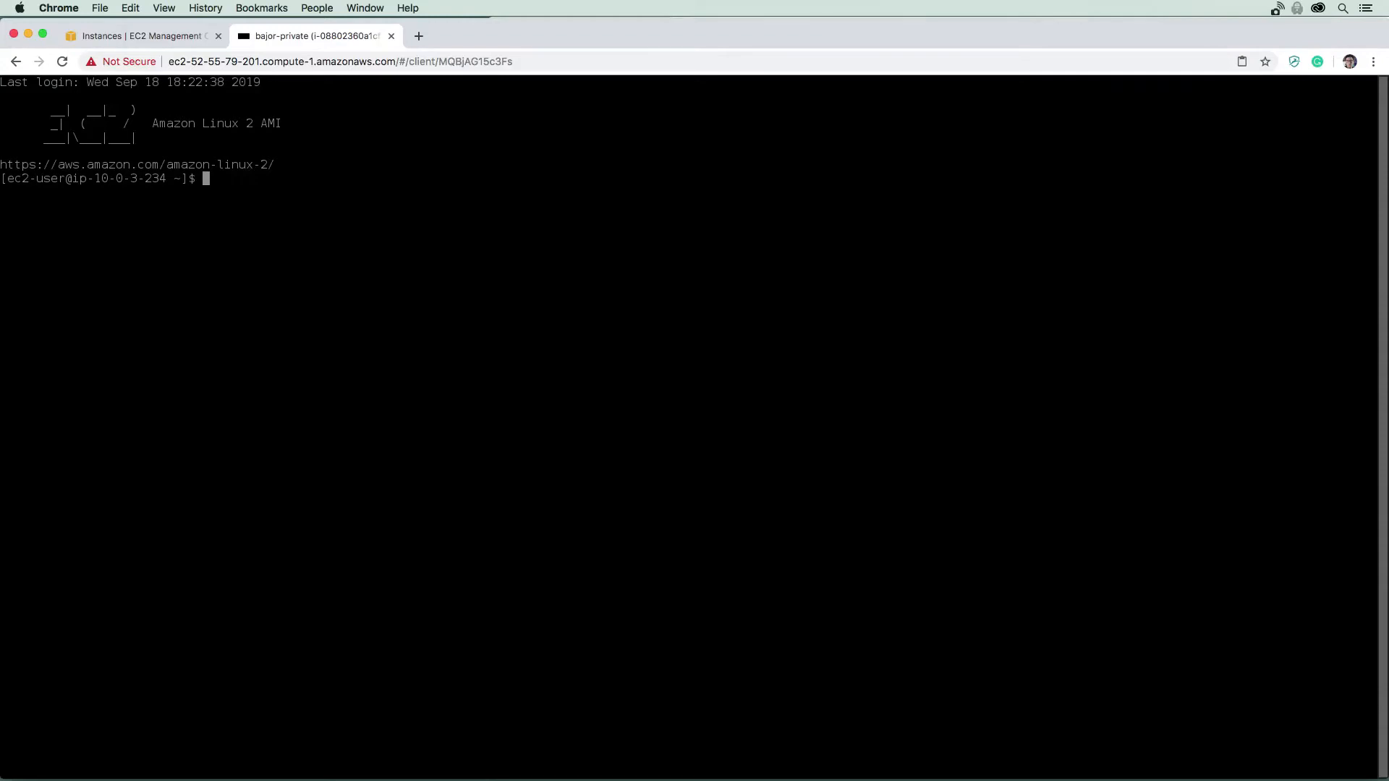
mouse_move(362, 195)
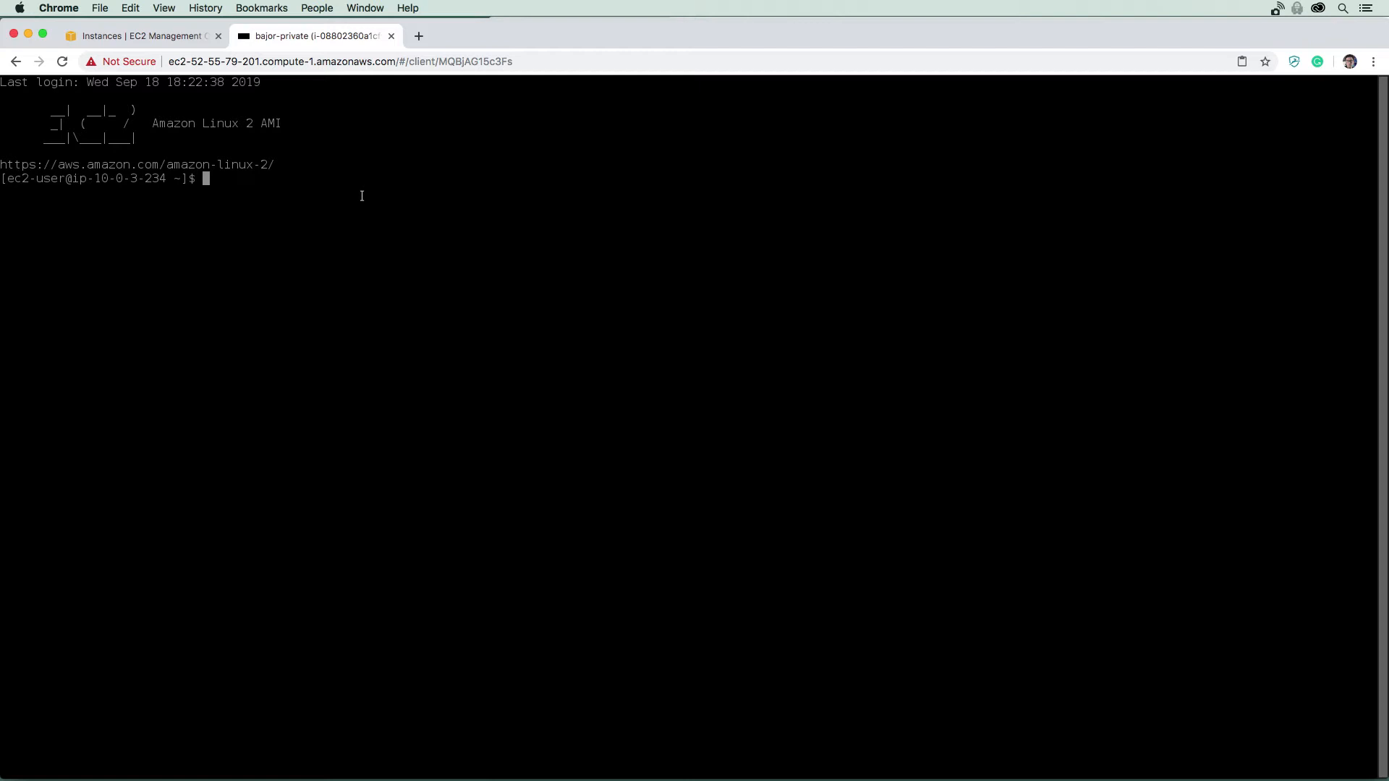
Step: Ping google.com from the private instance and stop it after 100% packet loss
text(ping goog)
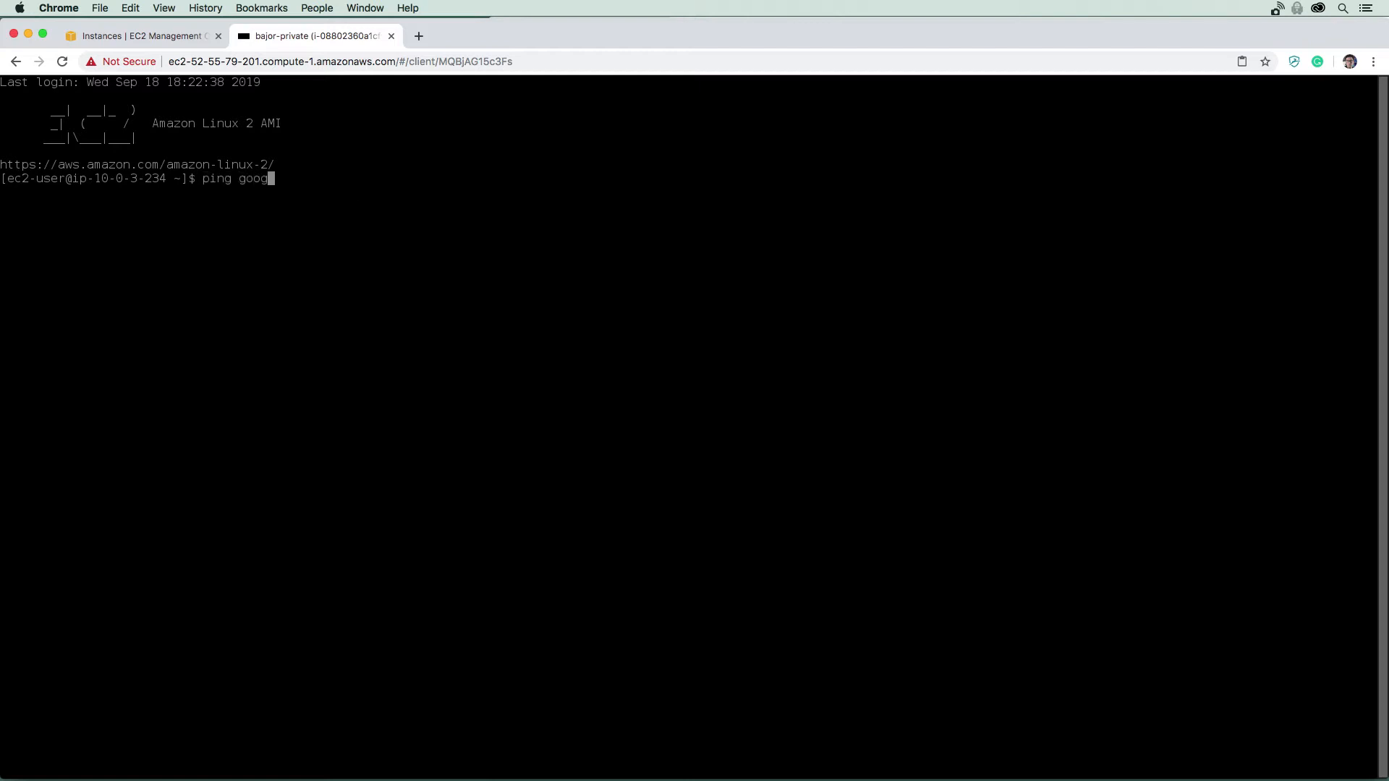
key(Return)
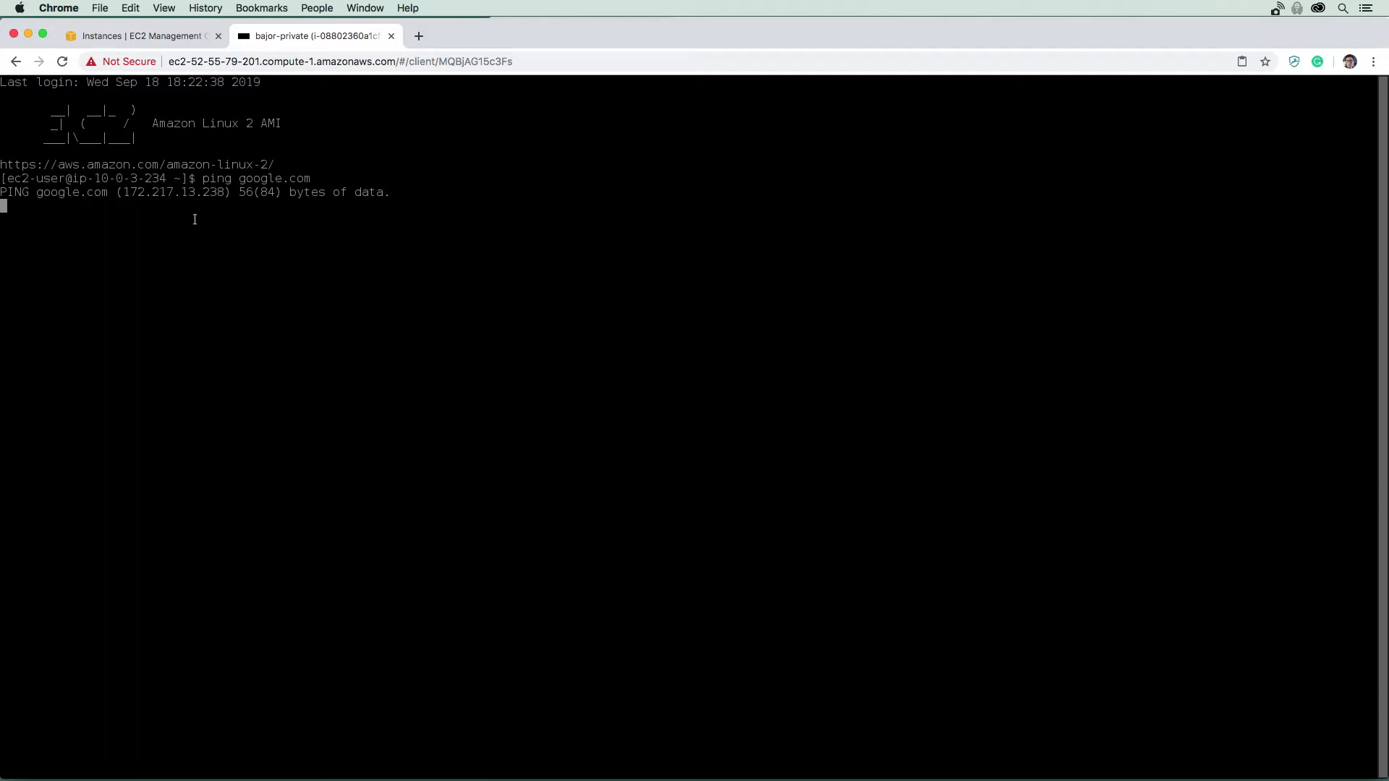
mouse_move(336, 191)
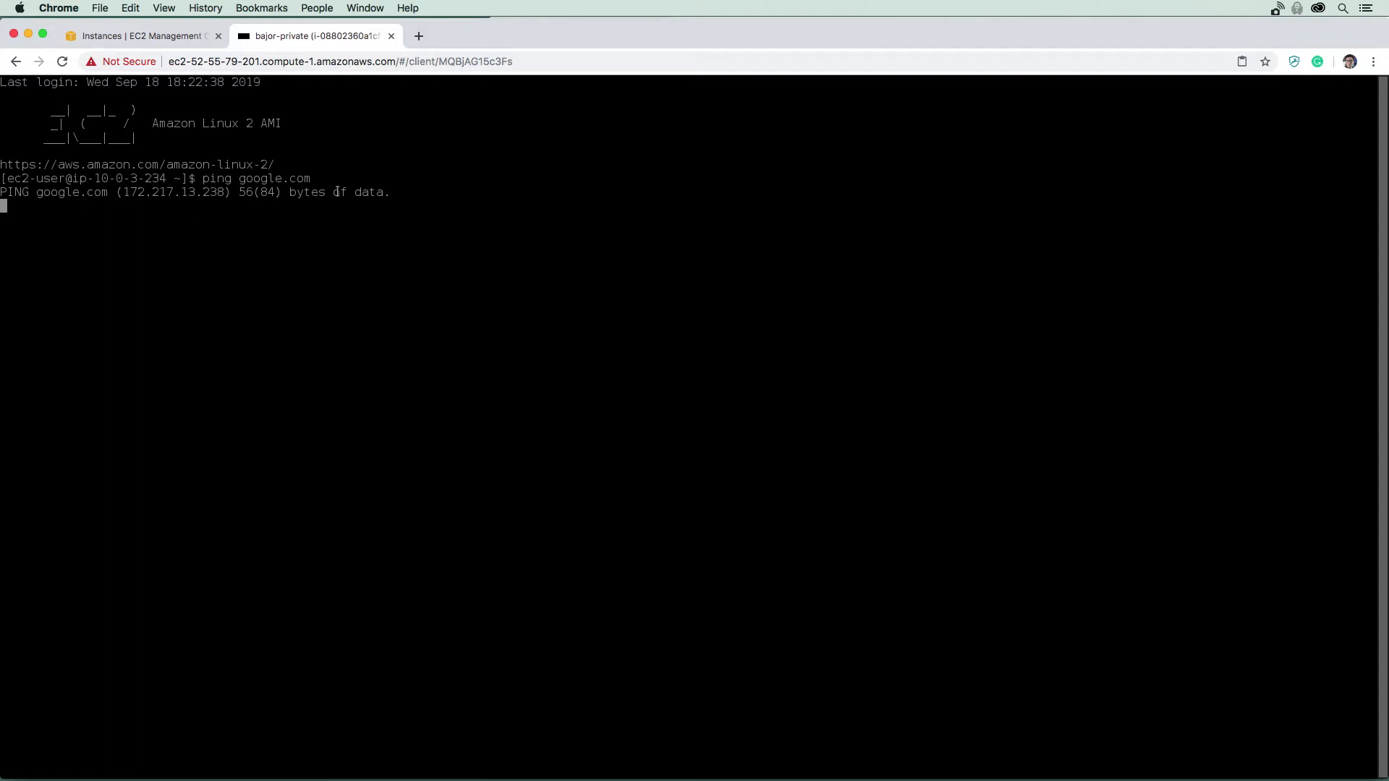
mouse_move(367, 192)
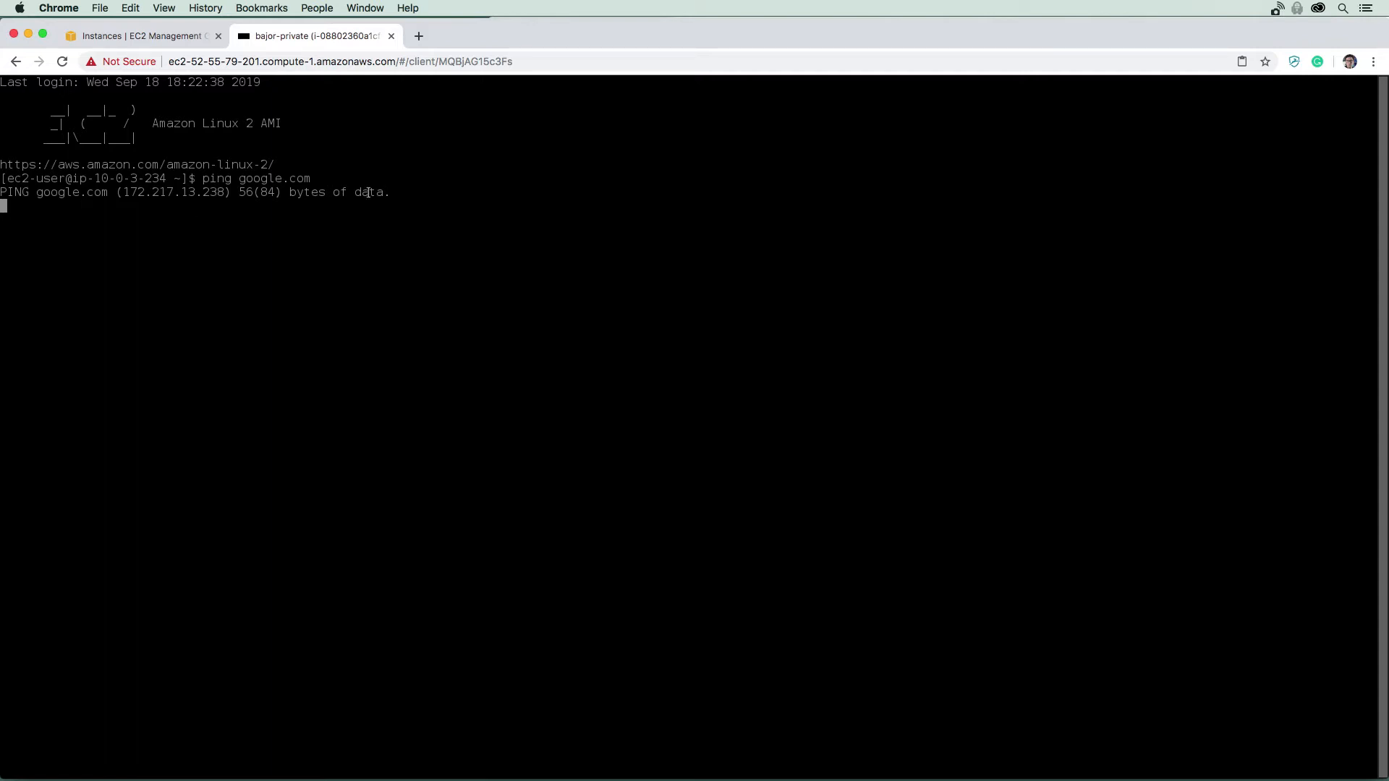
key(ctrl+c)
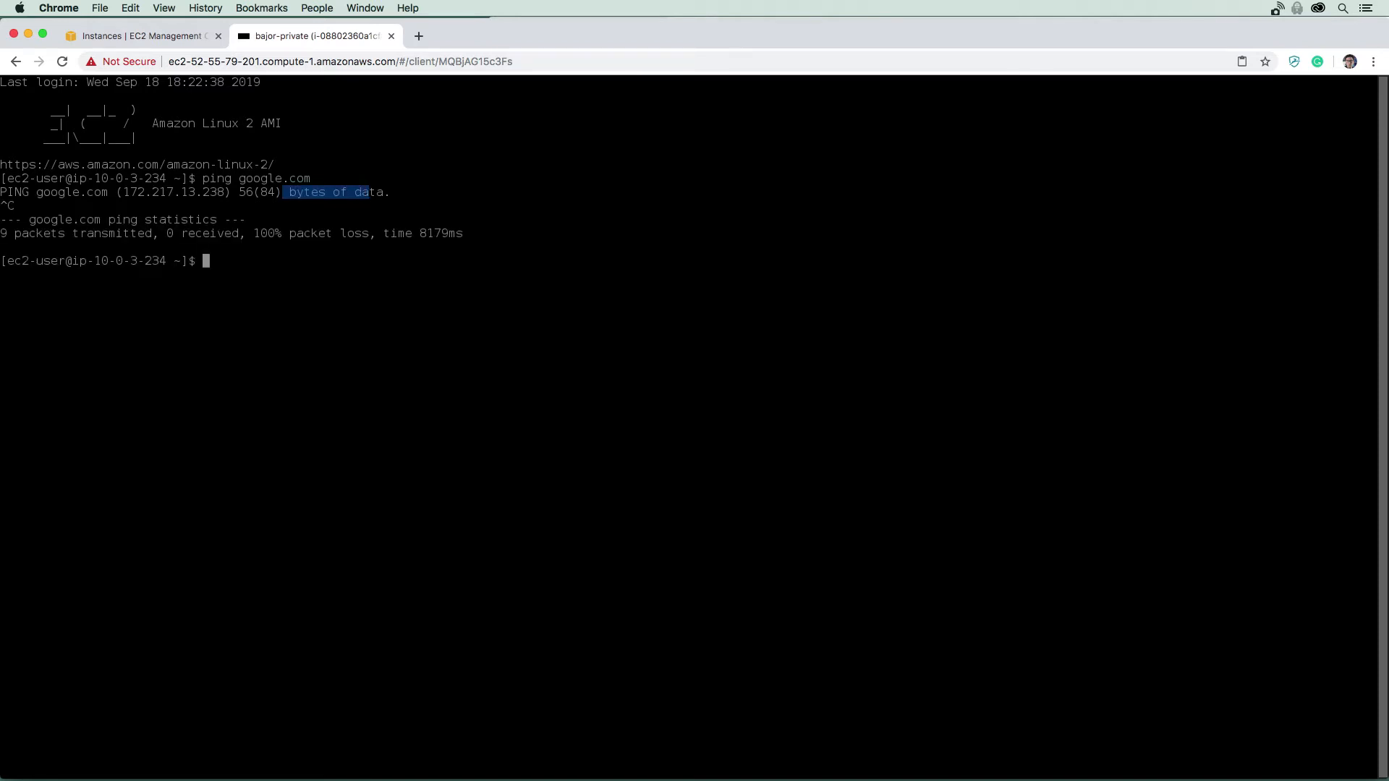
mouse_move(197, 49)
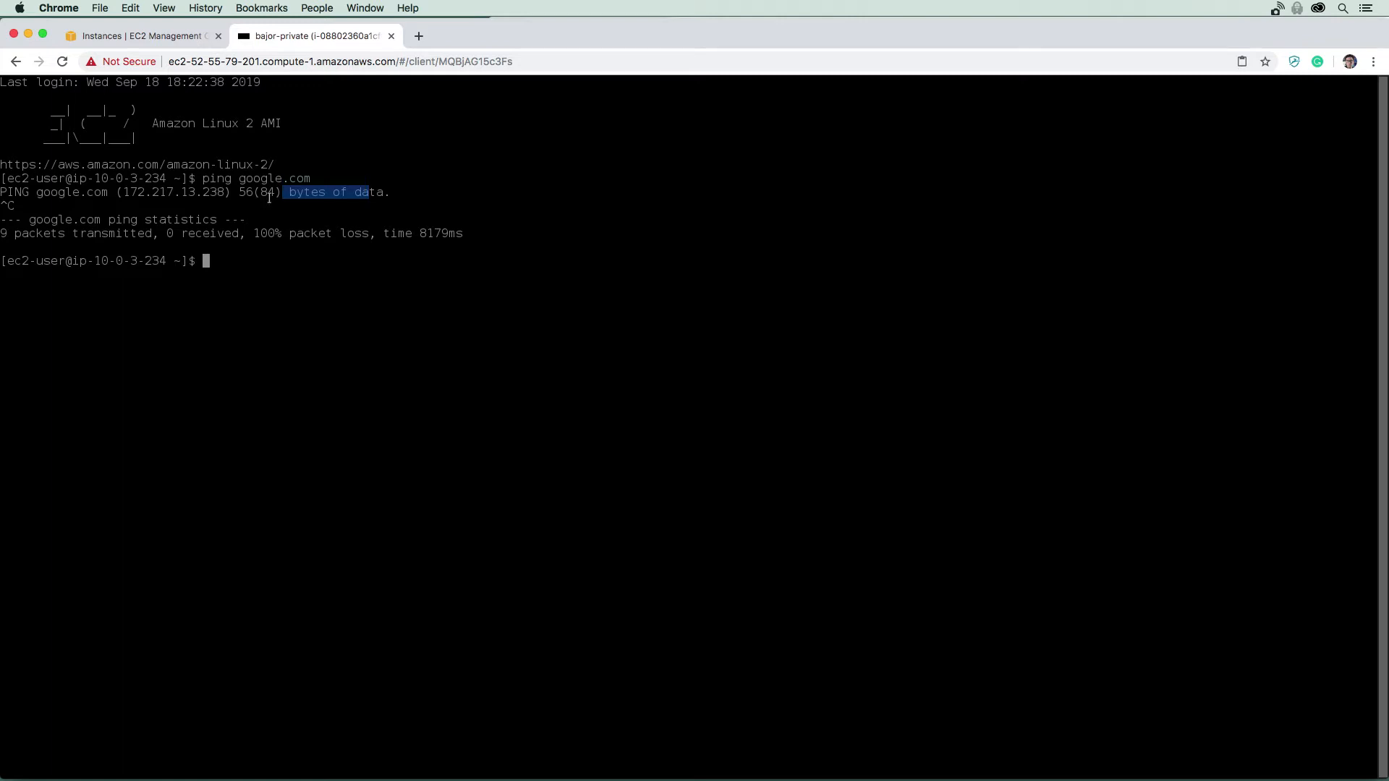
mouse_move(169, 42)
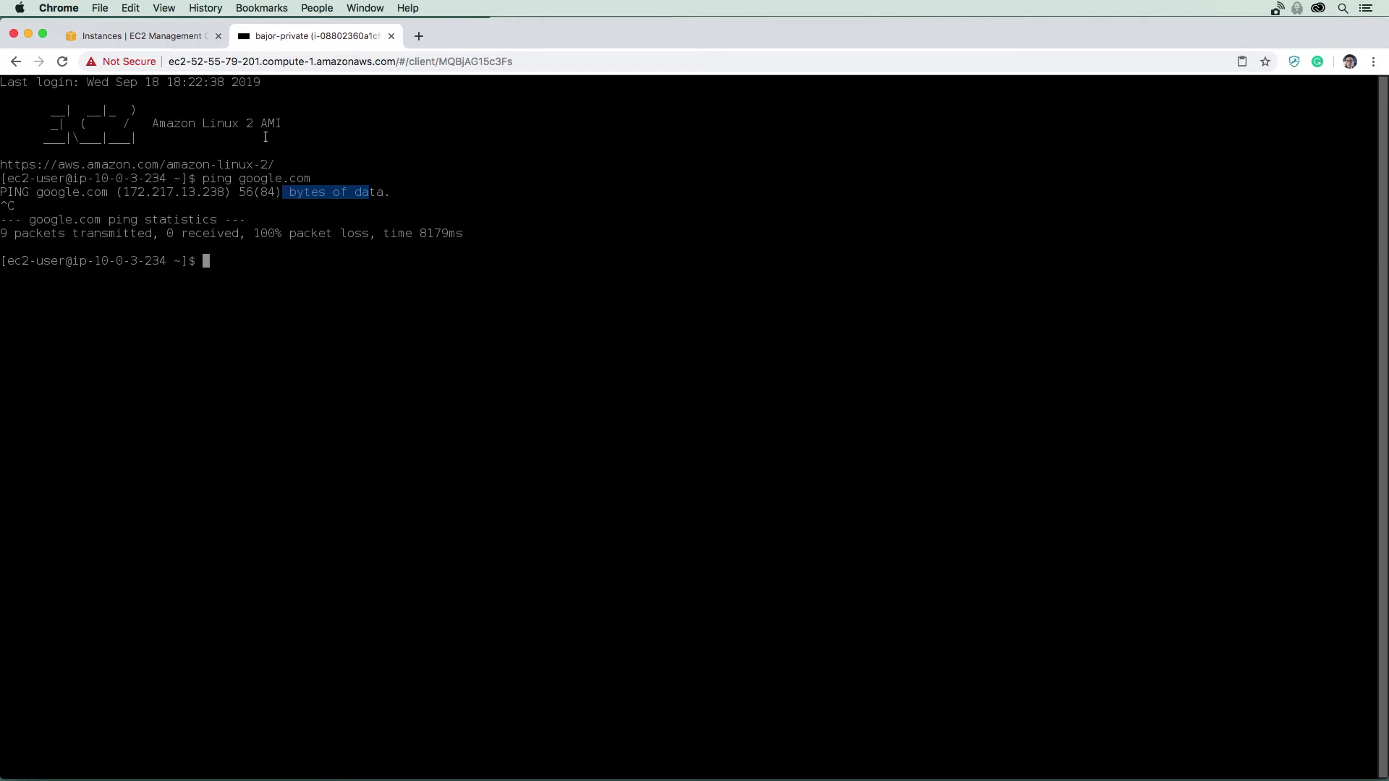
Step: Go from the EC2 console through Services to the VPC NAT Gateways page
click(142, 36)
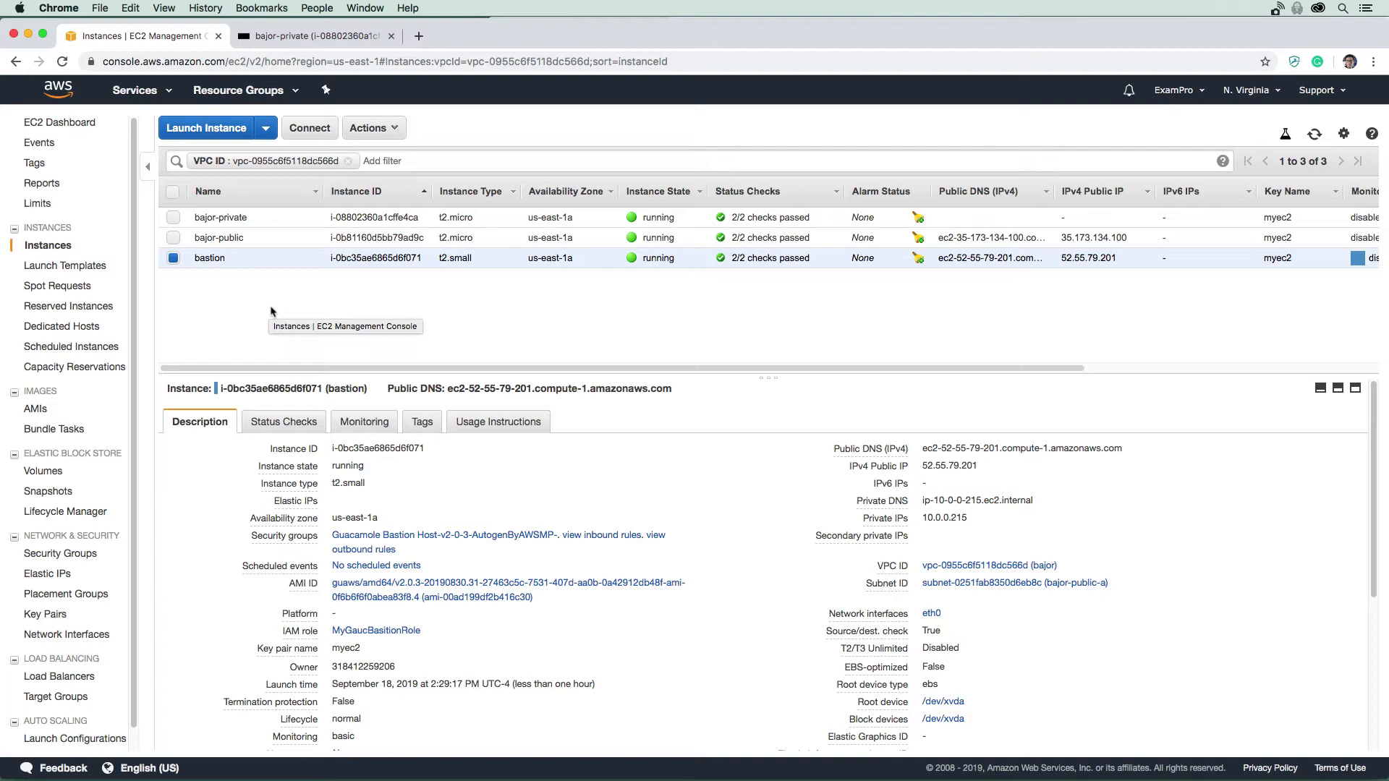
mouse_move(285, 293)
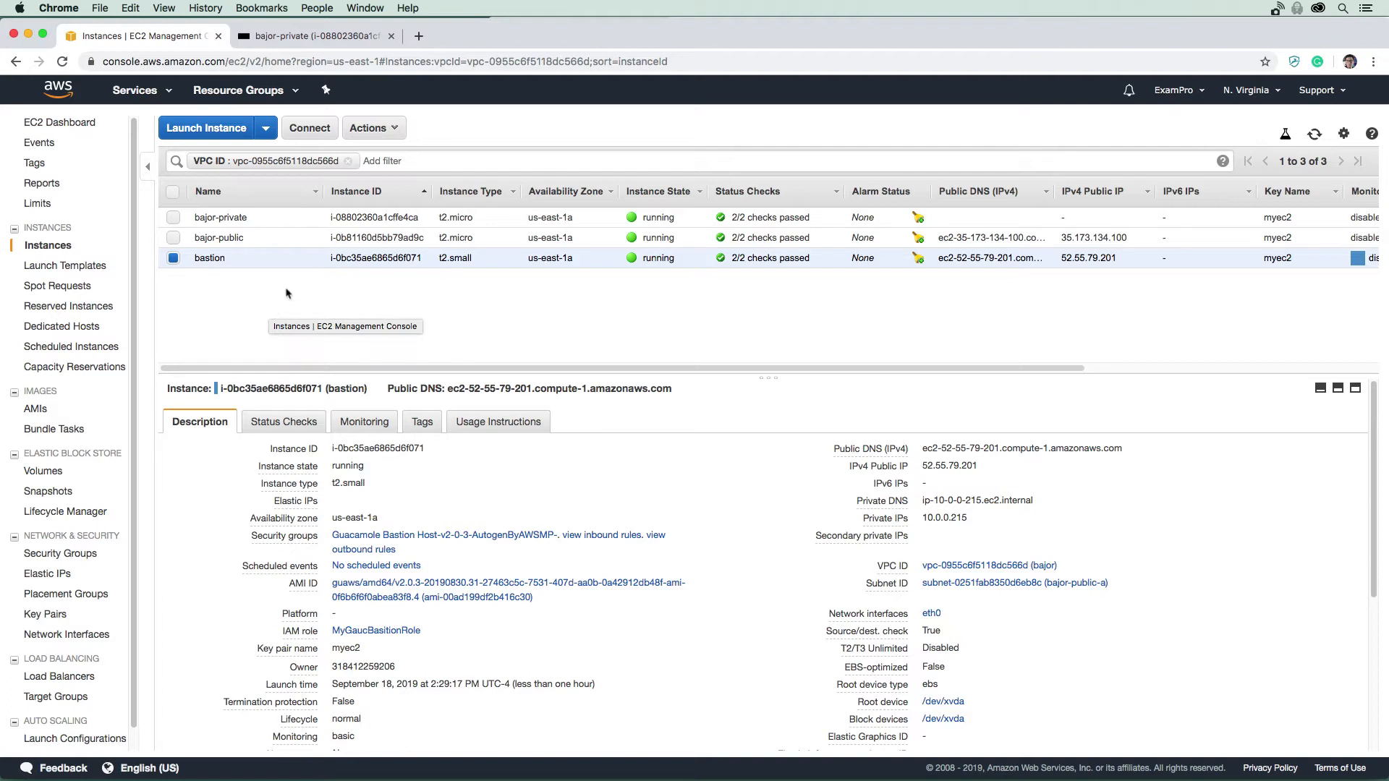
mouse_move(122, 505)
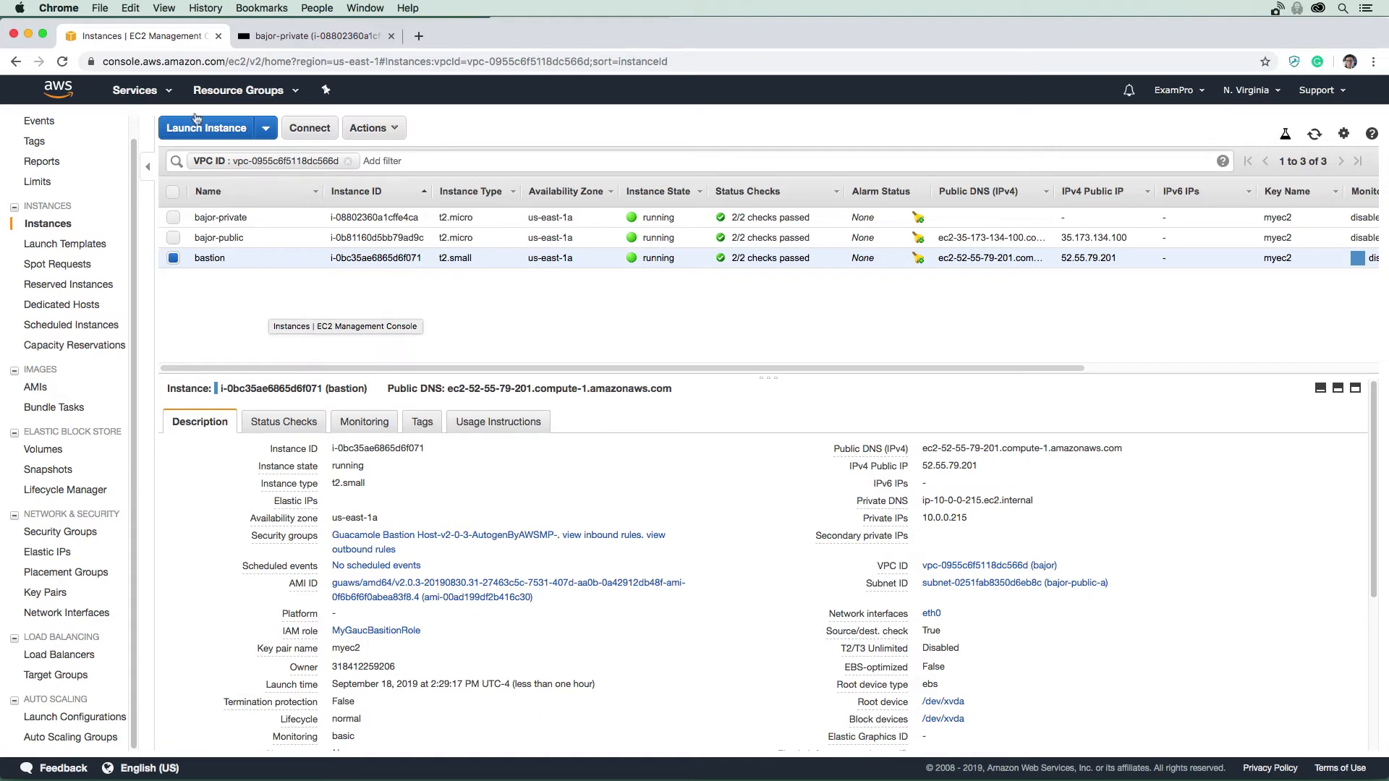
click(134, 90)
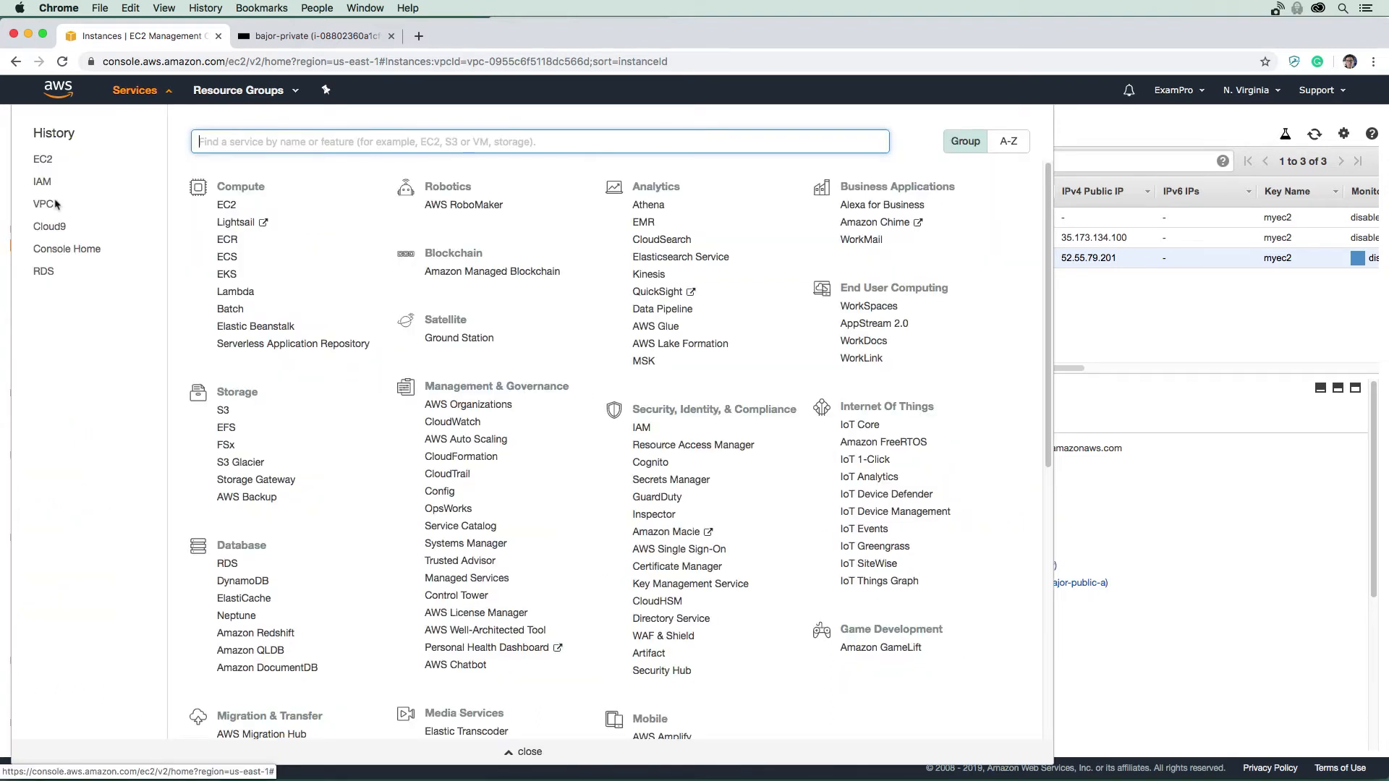
click(44, 205)
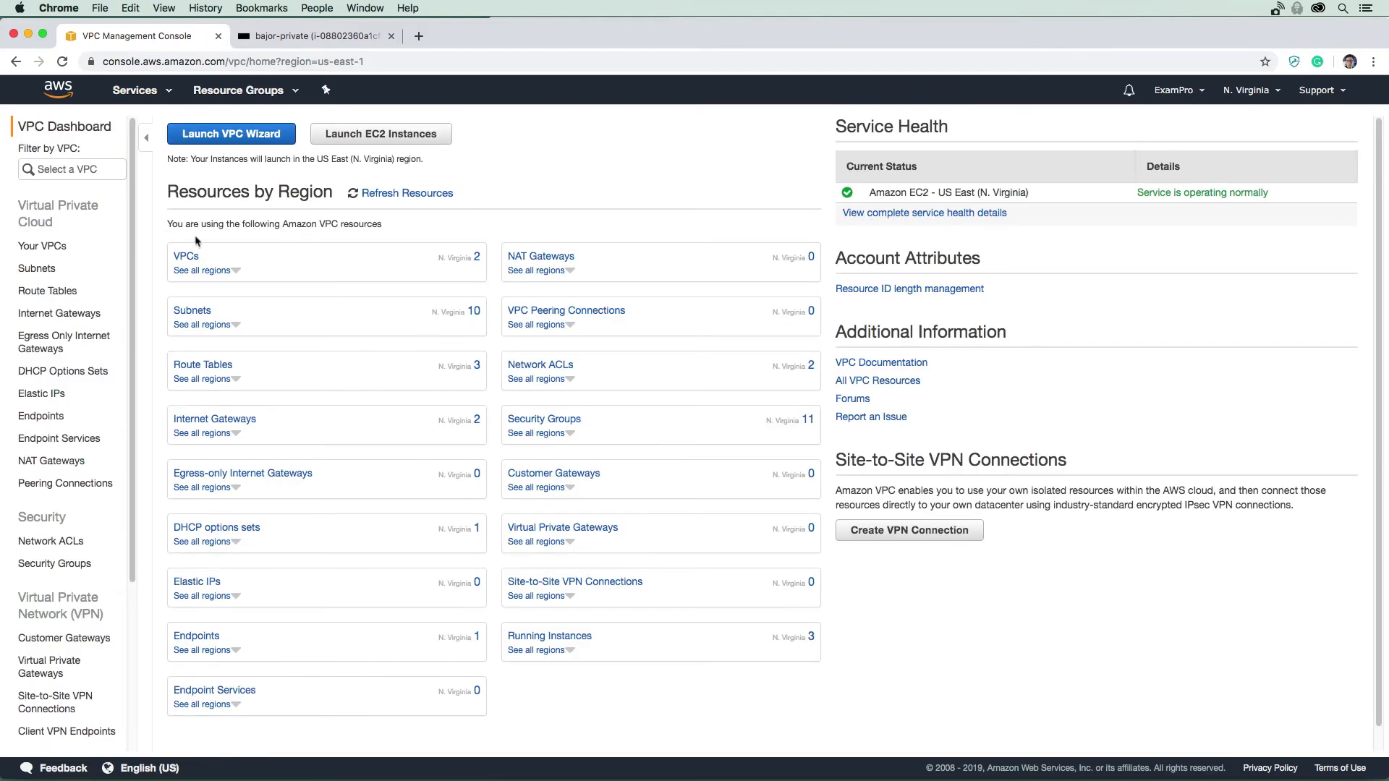
mouse_move(83, 423)
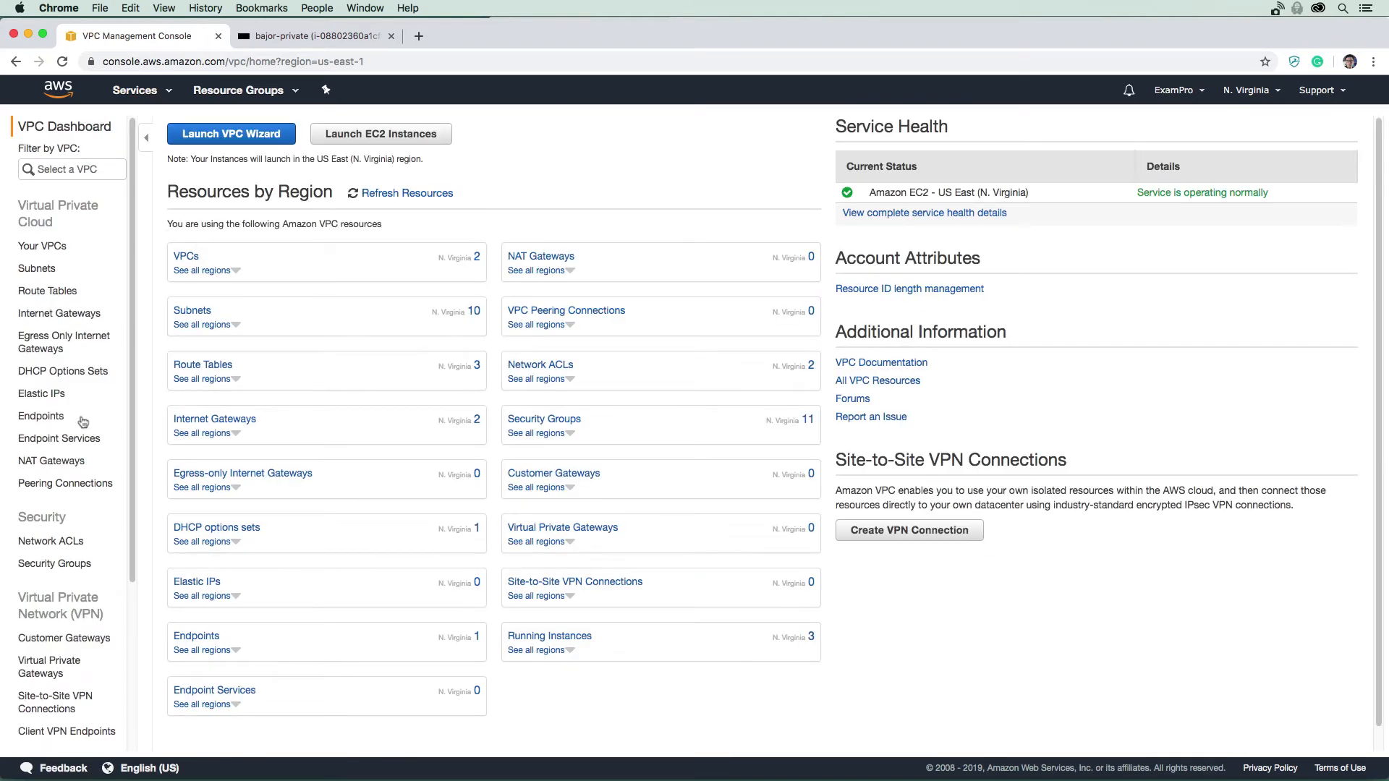
scroll(down, 3)
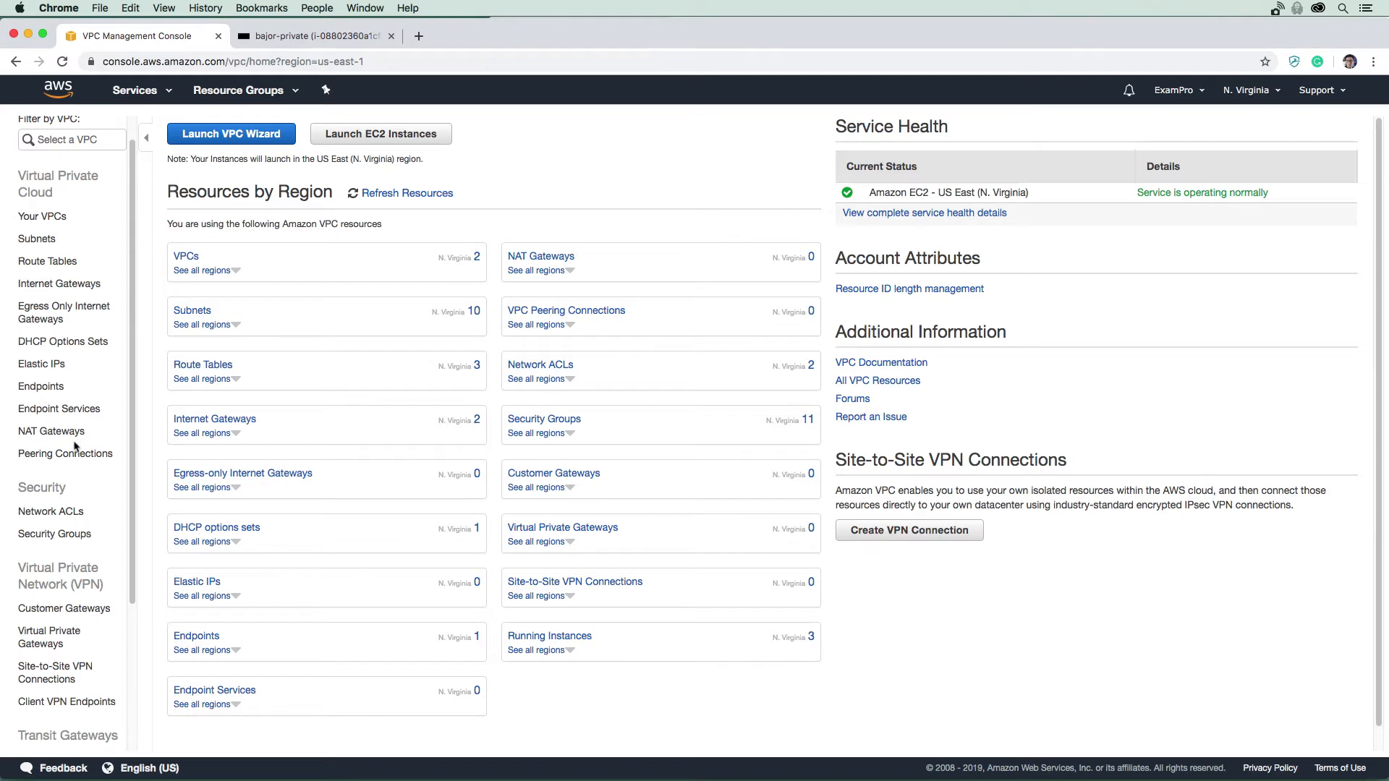
mouse_move(67, 365)
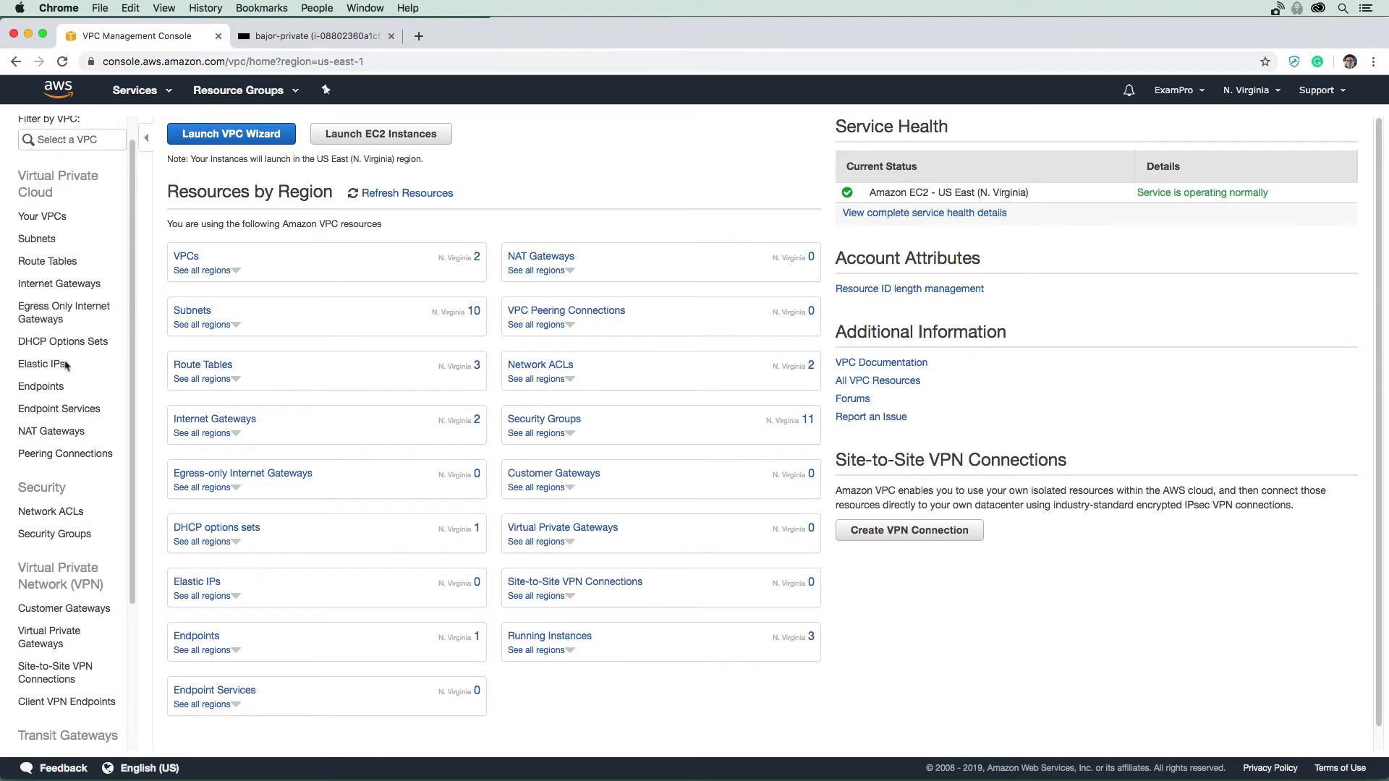
mouse_move(200, 364)
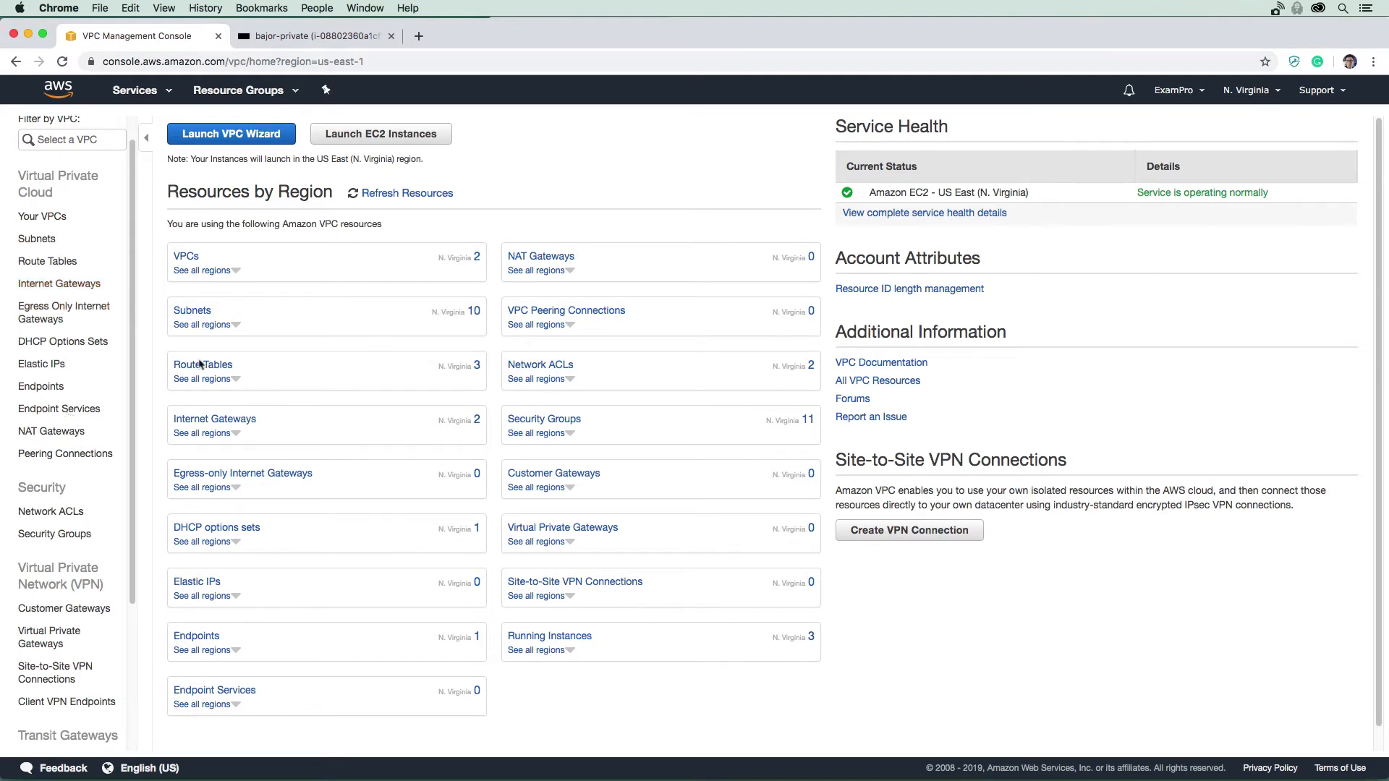
click(50, 431)
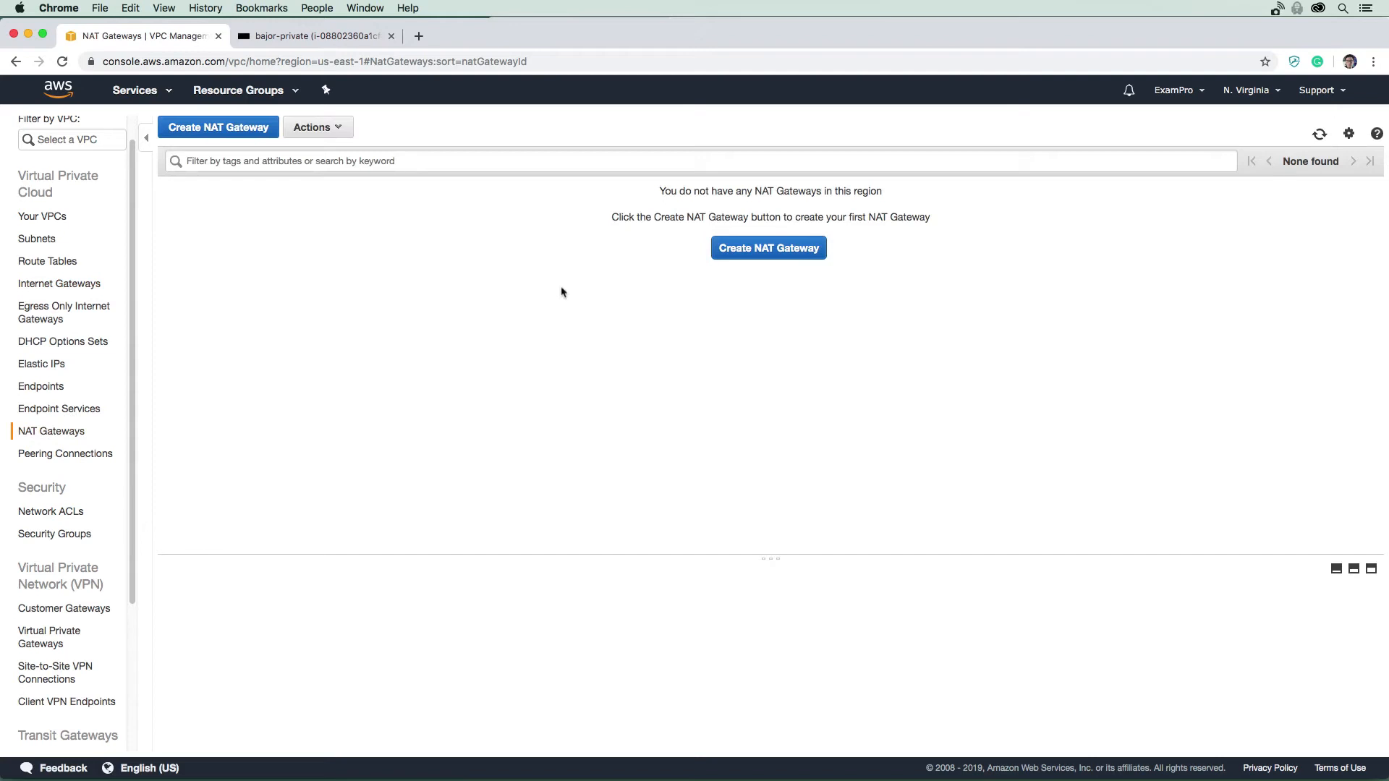
mouse_move(547, 281)
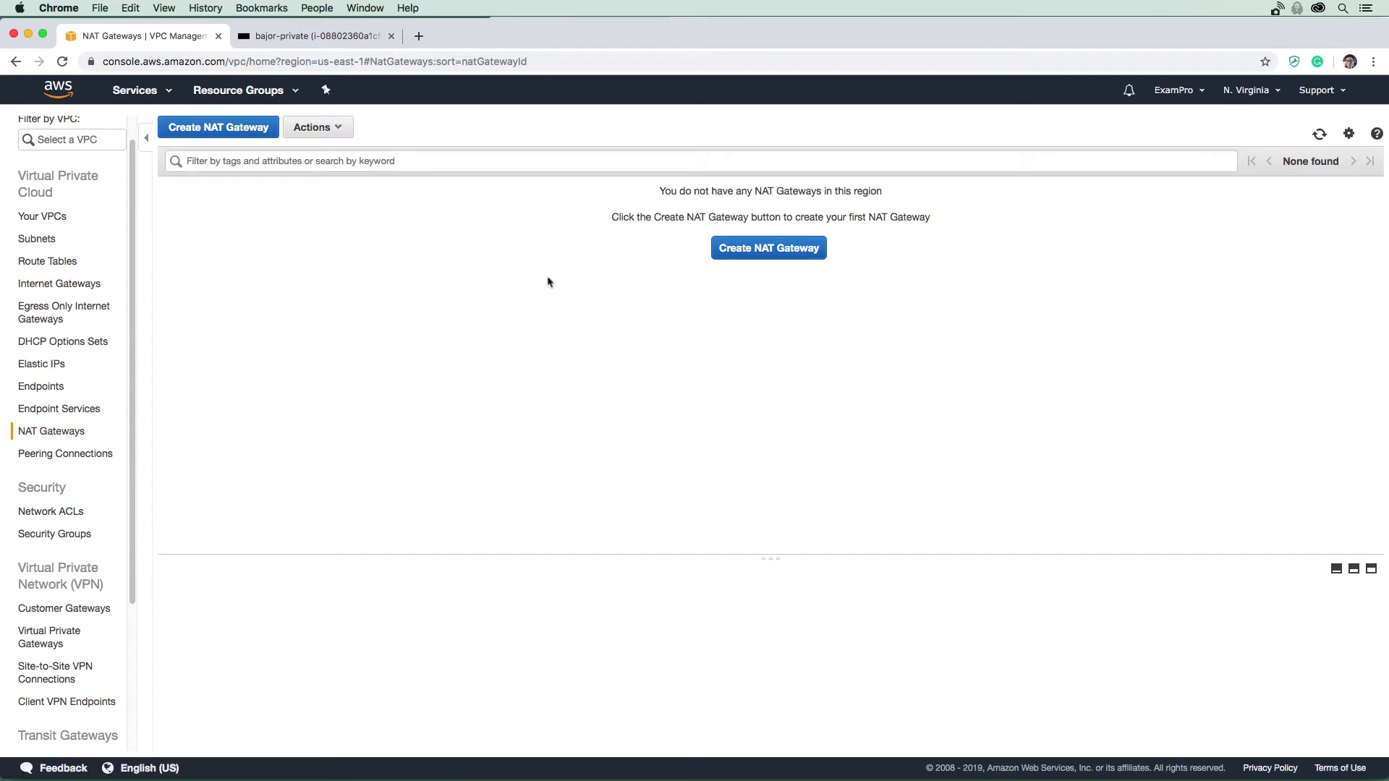
mouse_move(769, 249)
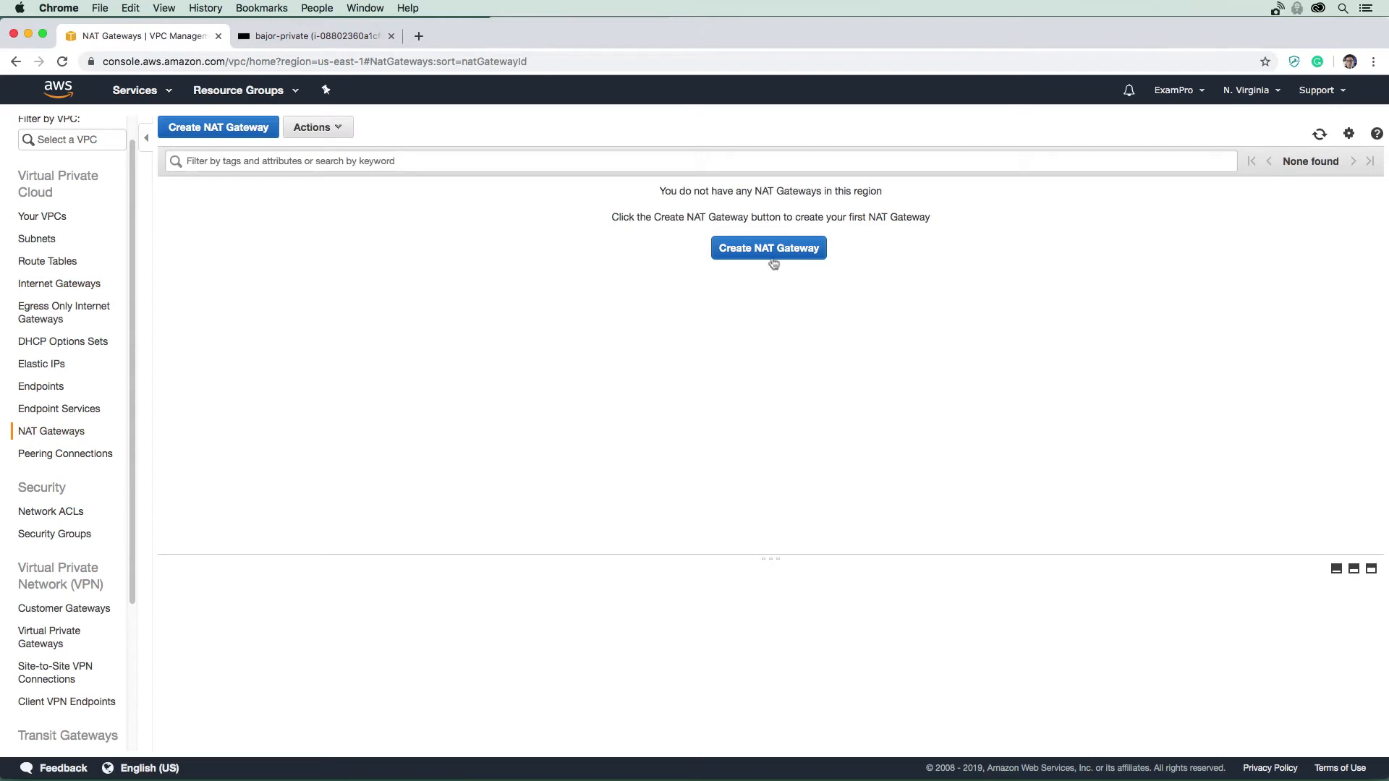
Step: Start a new NAT gateway placed in the bajor-public-a subnet
click(767, 248)
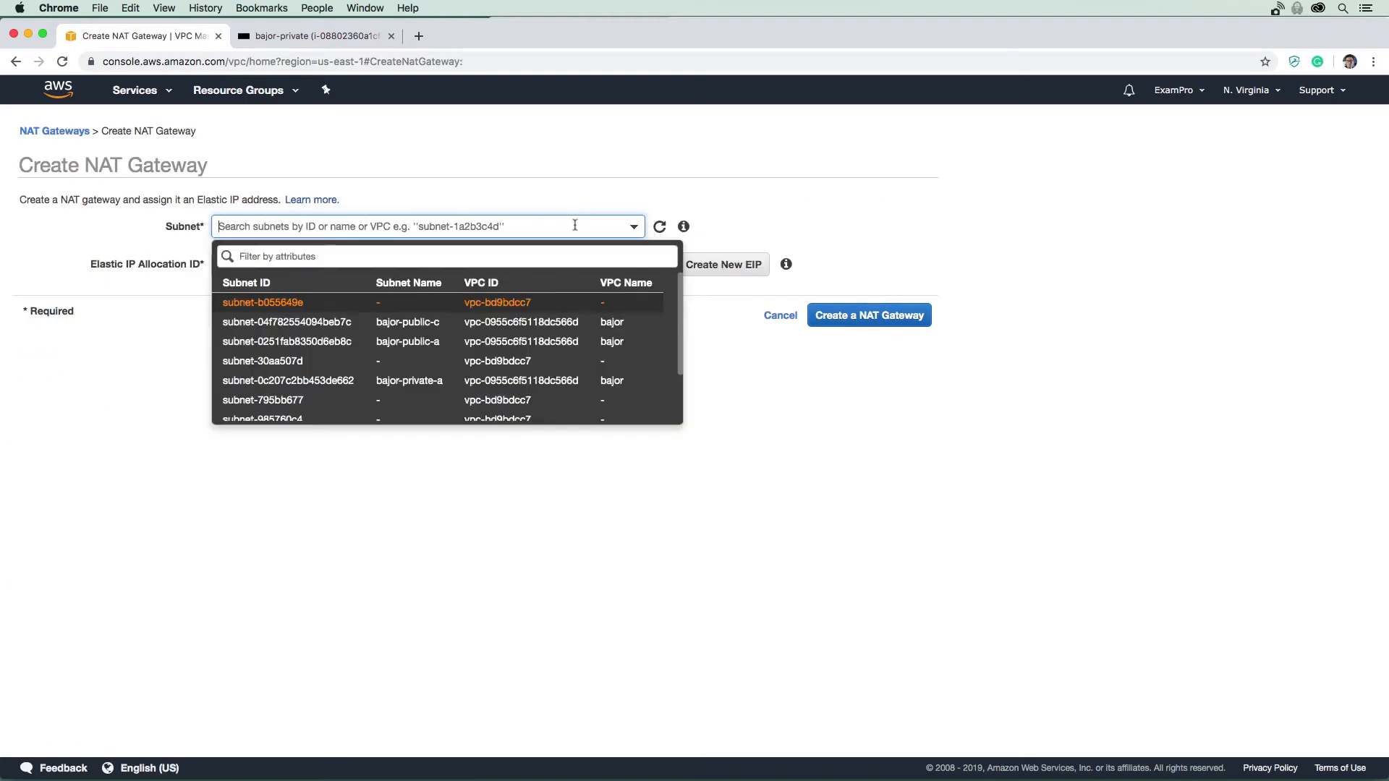
mouse_move(584, 205)
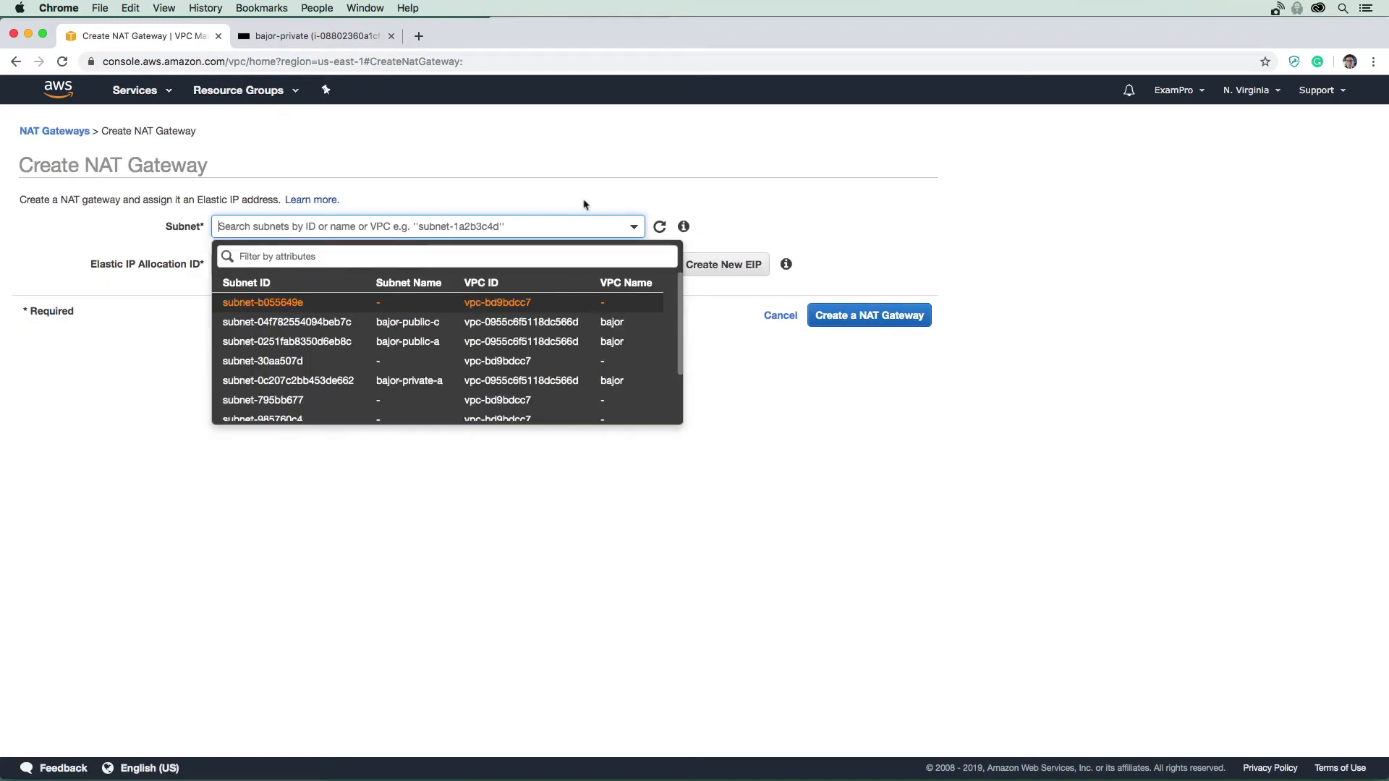
click(519, 173)
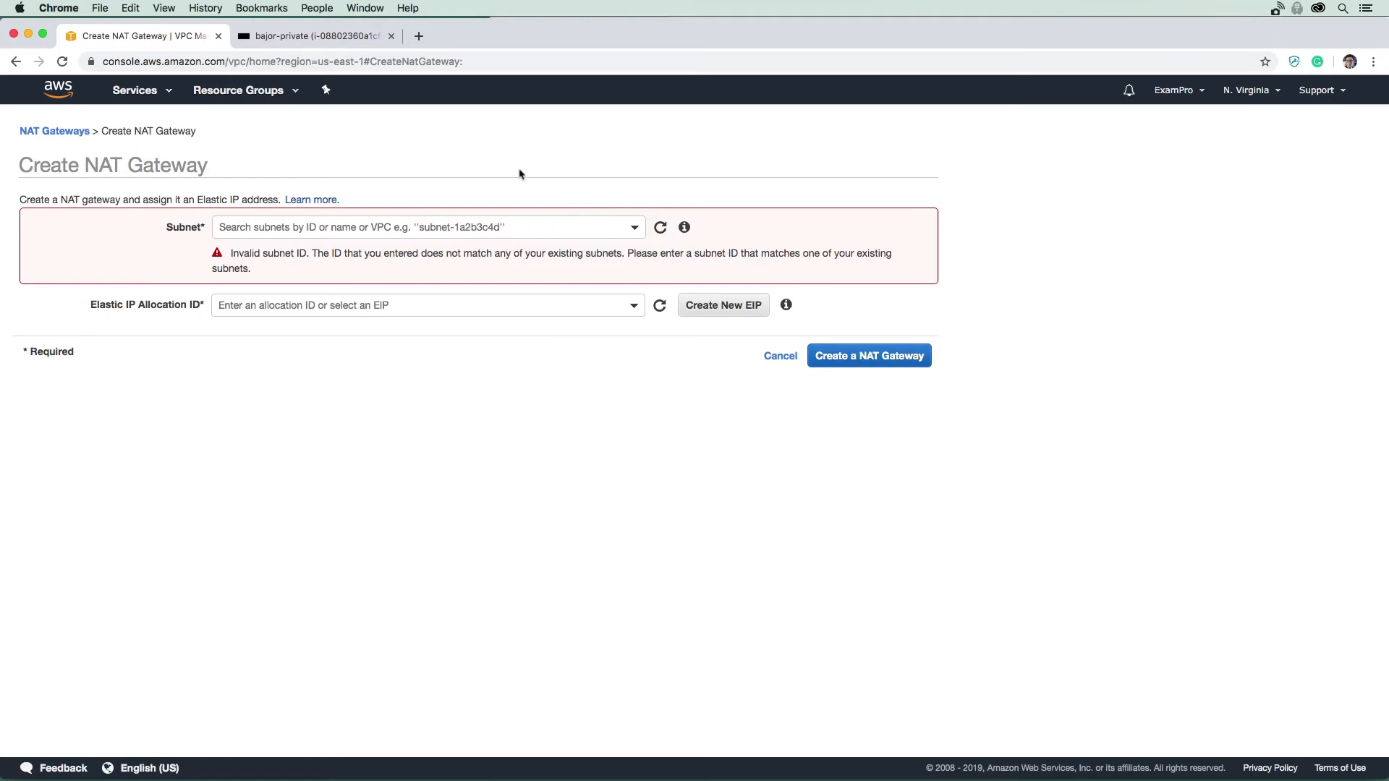
mouse_move(234, 202)
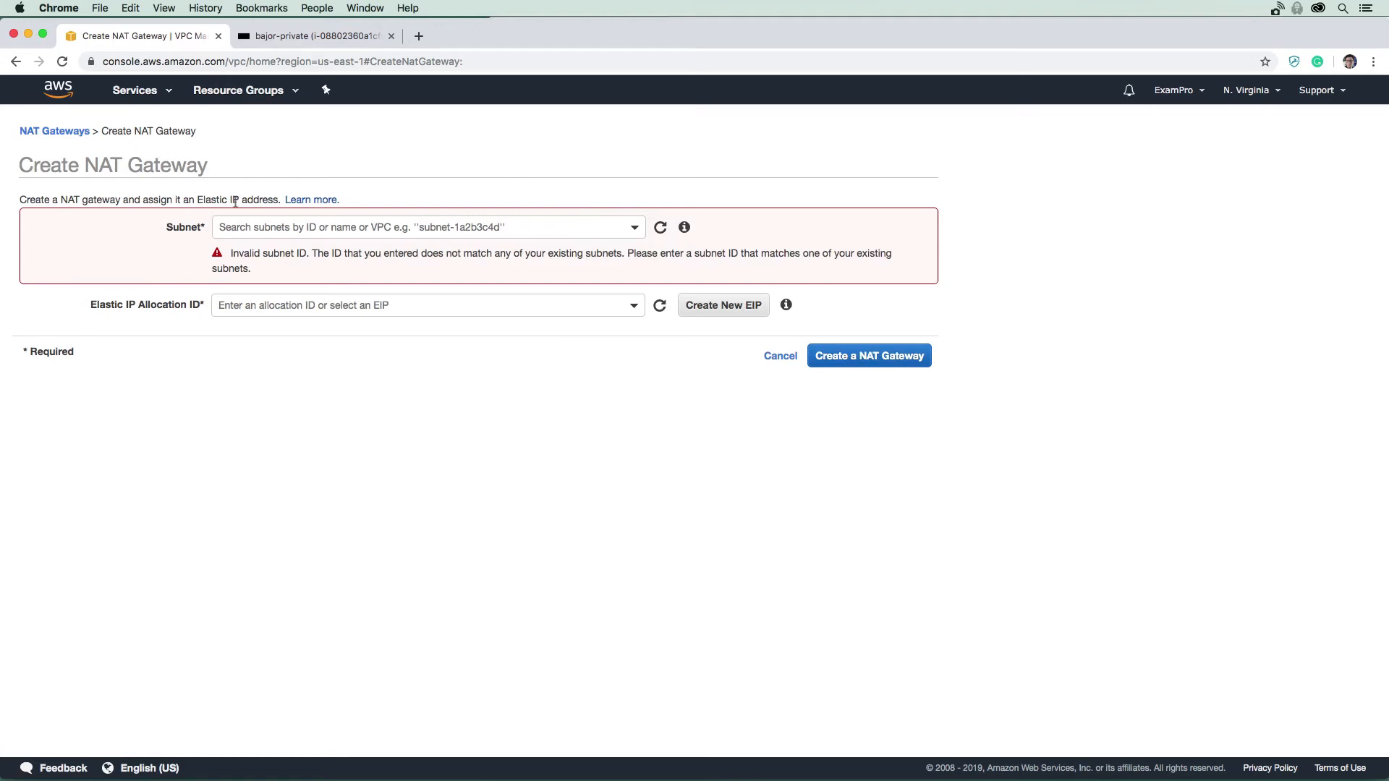
click(425, 227)
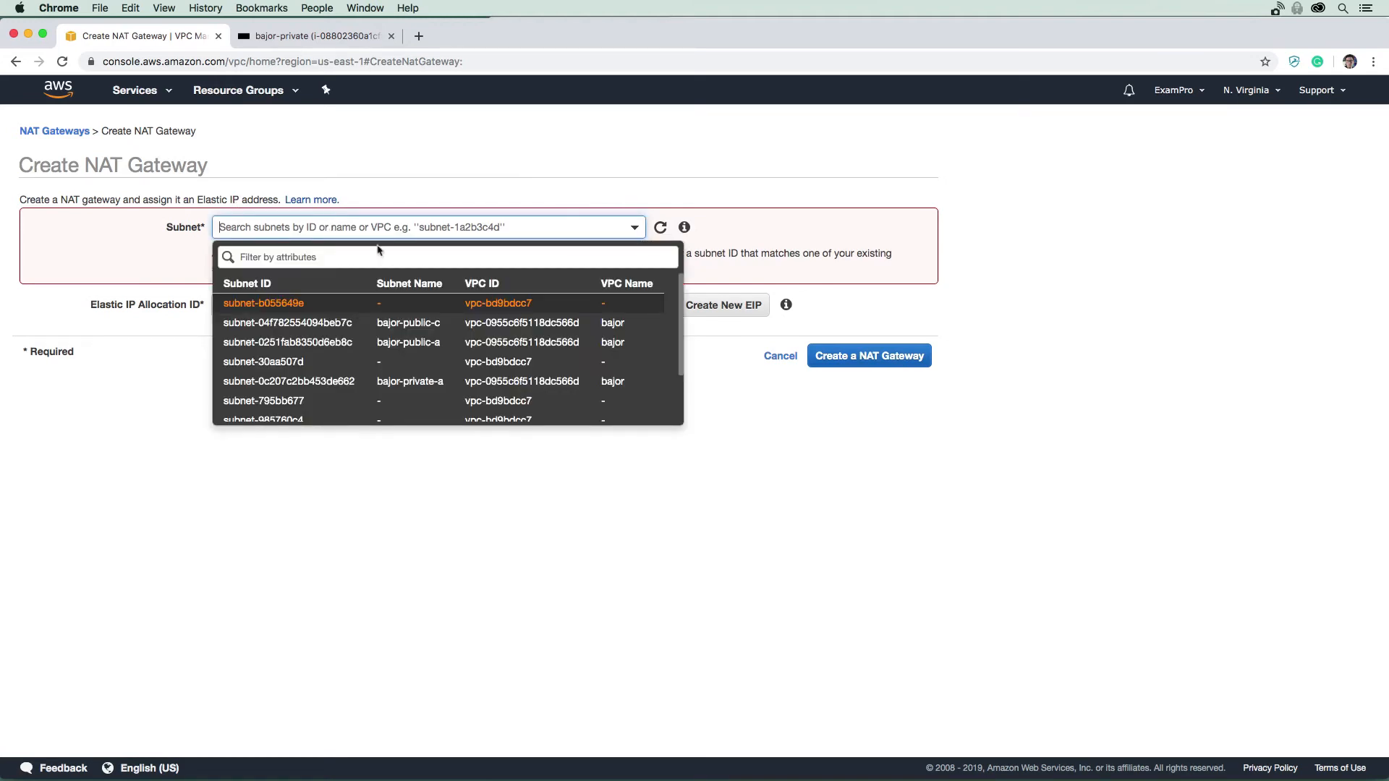
mouse_move(383, 323)
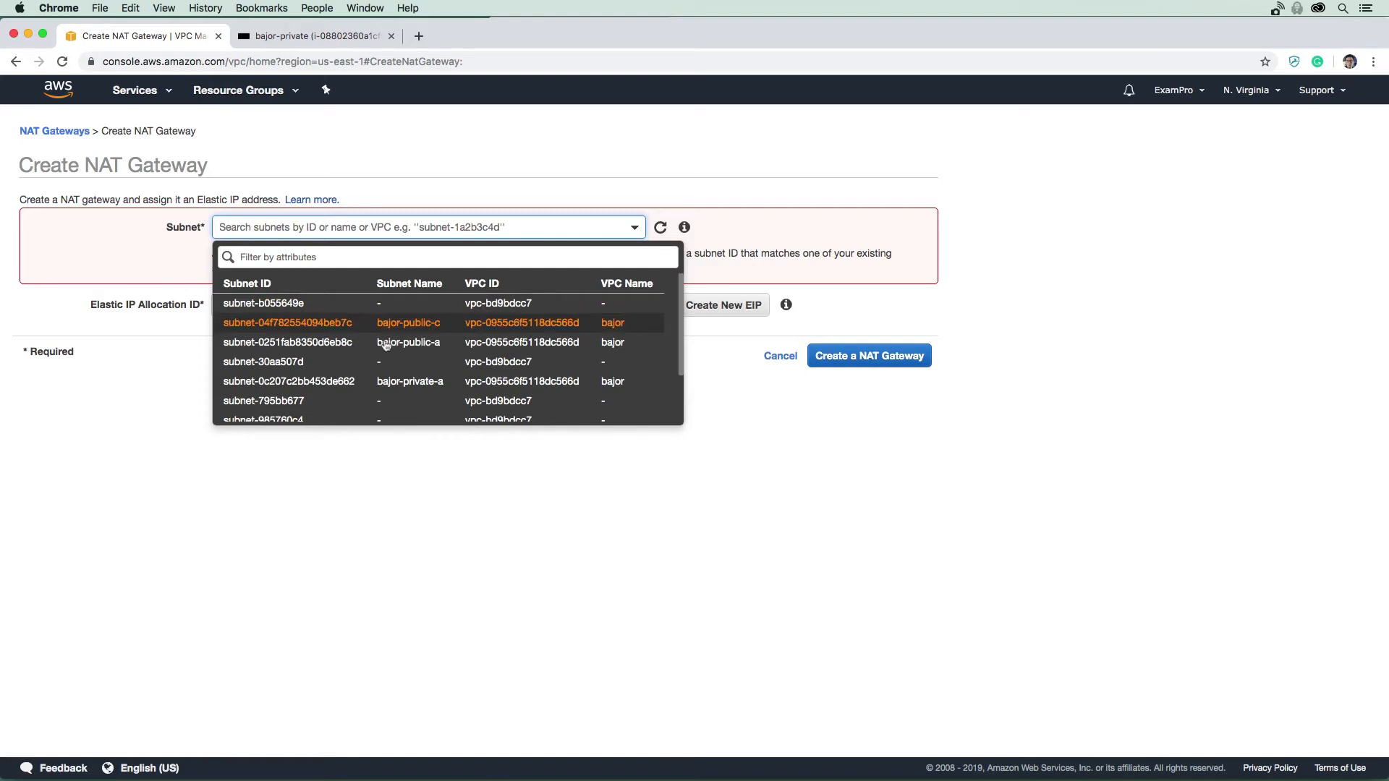
click(290, 342)
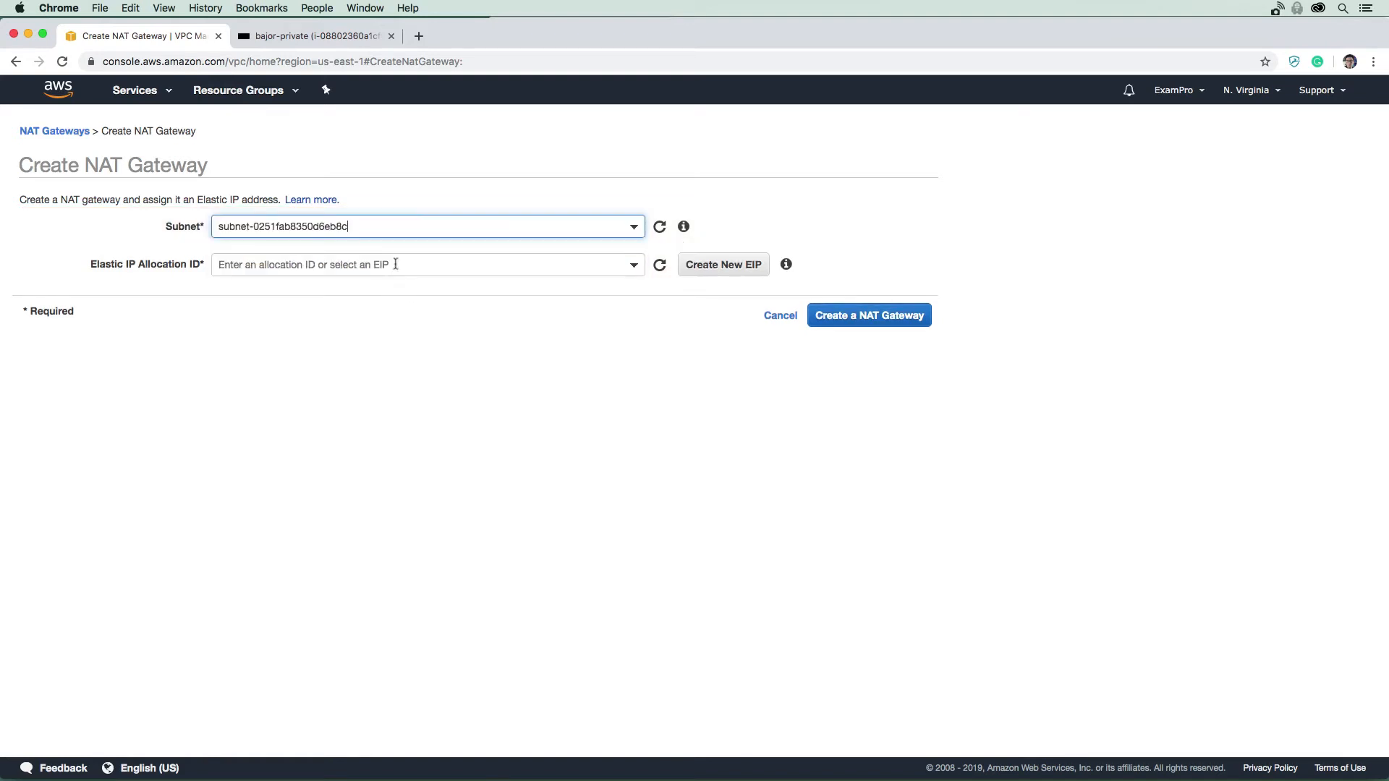
mouse_move(326, 279)
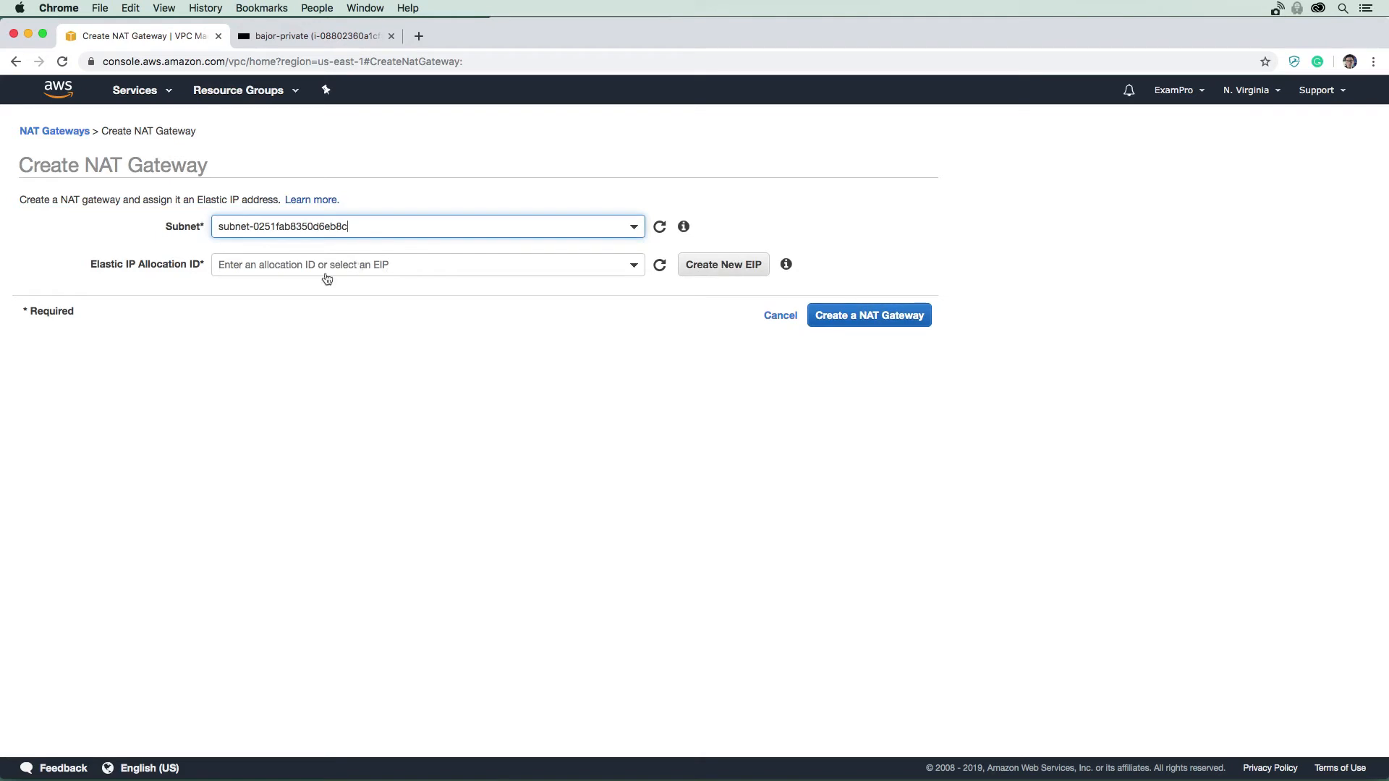
mouse_move(723, 264)
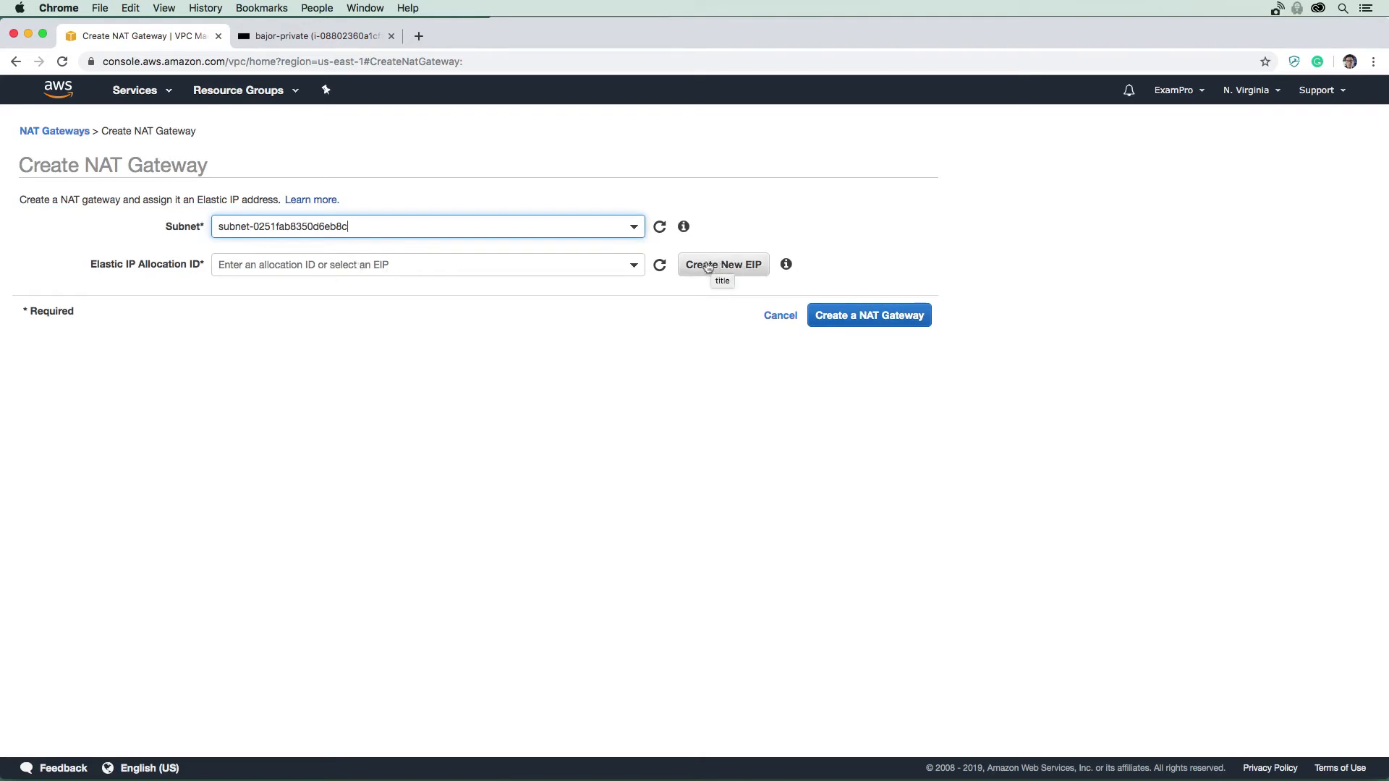
mouse_move(783, 260)
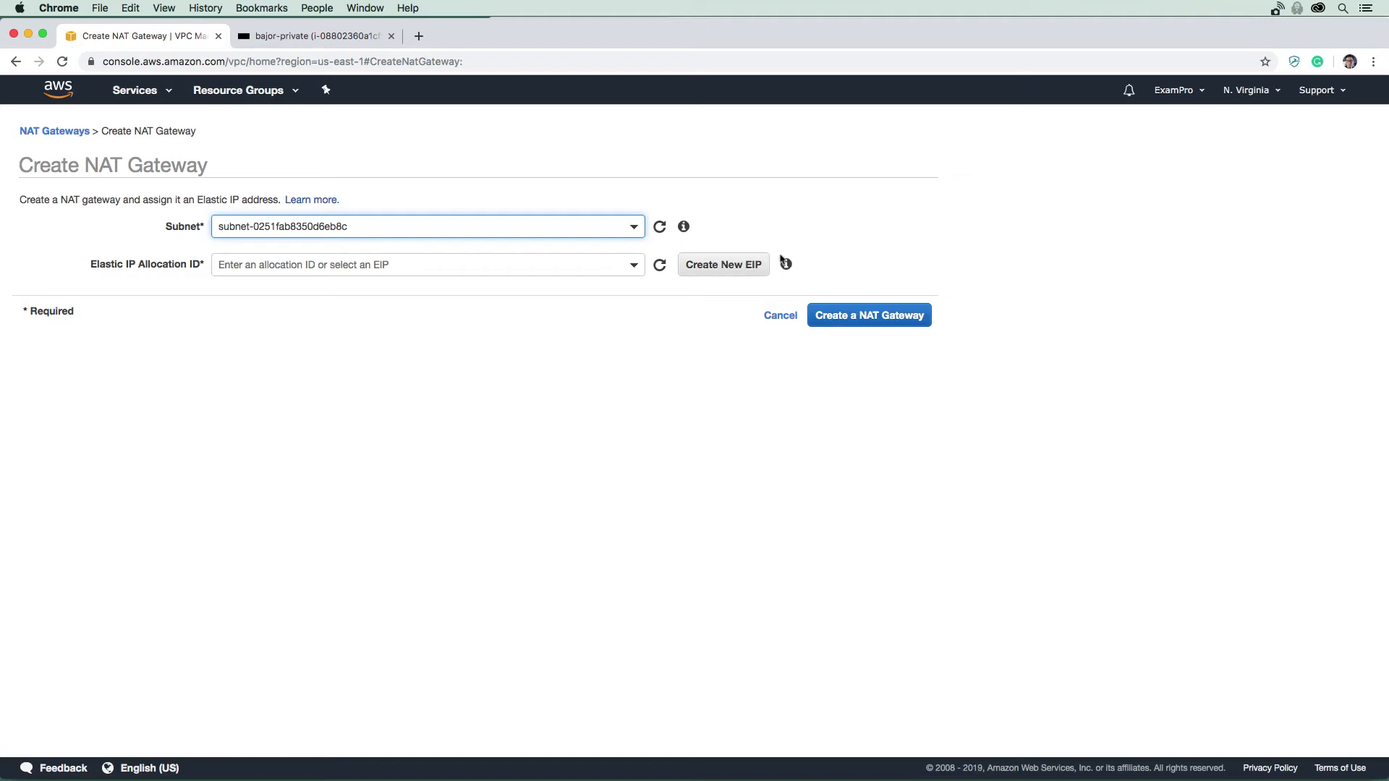
mouse_move(785, 264)
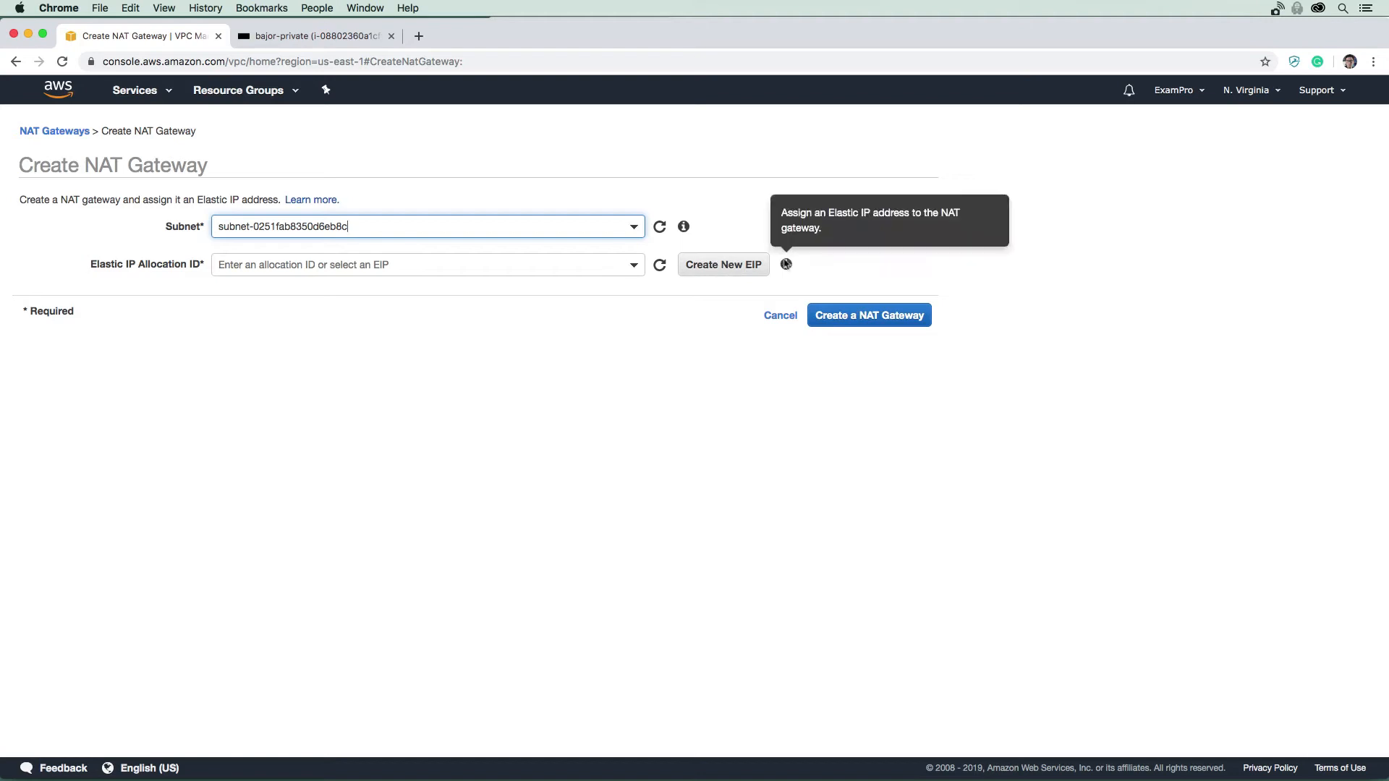
Step: Allocate a new Elastic IP (3.92.102.129) for the gateway
click(427, 265)
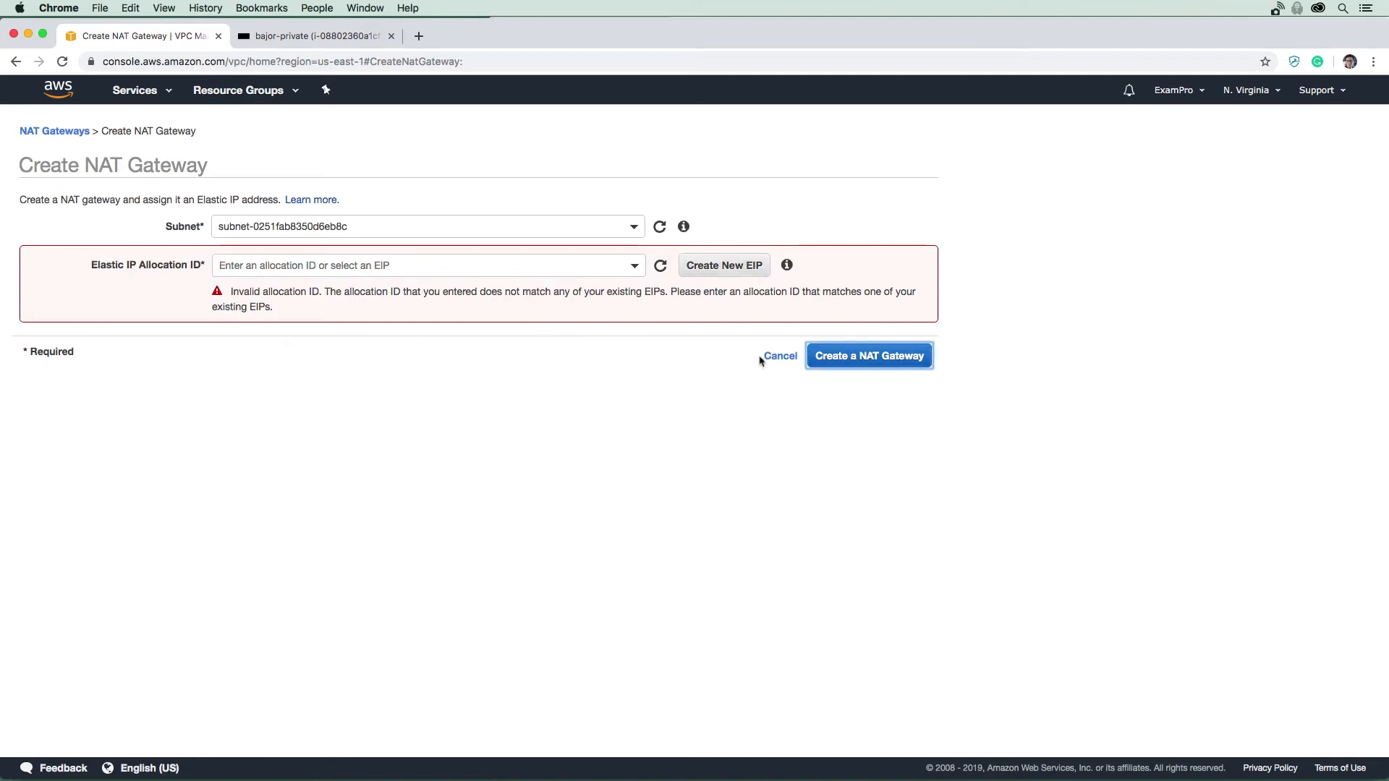
mouse_move(210, 269)
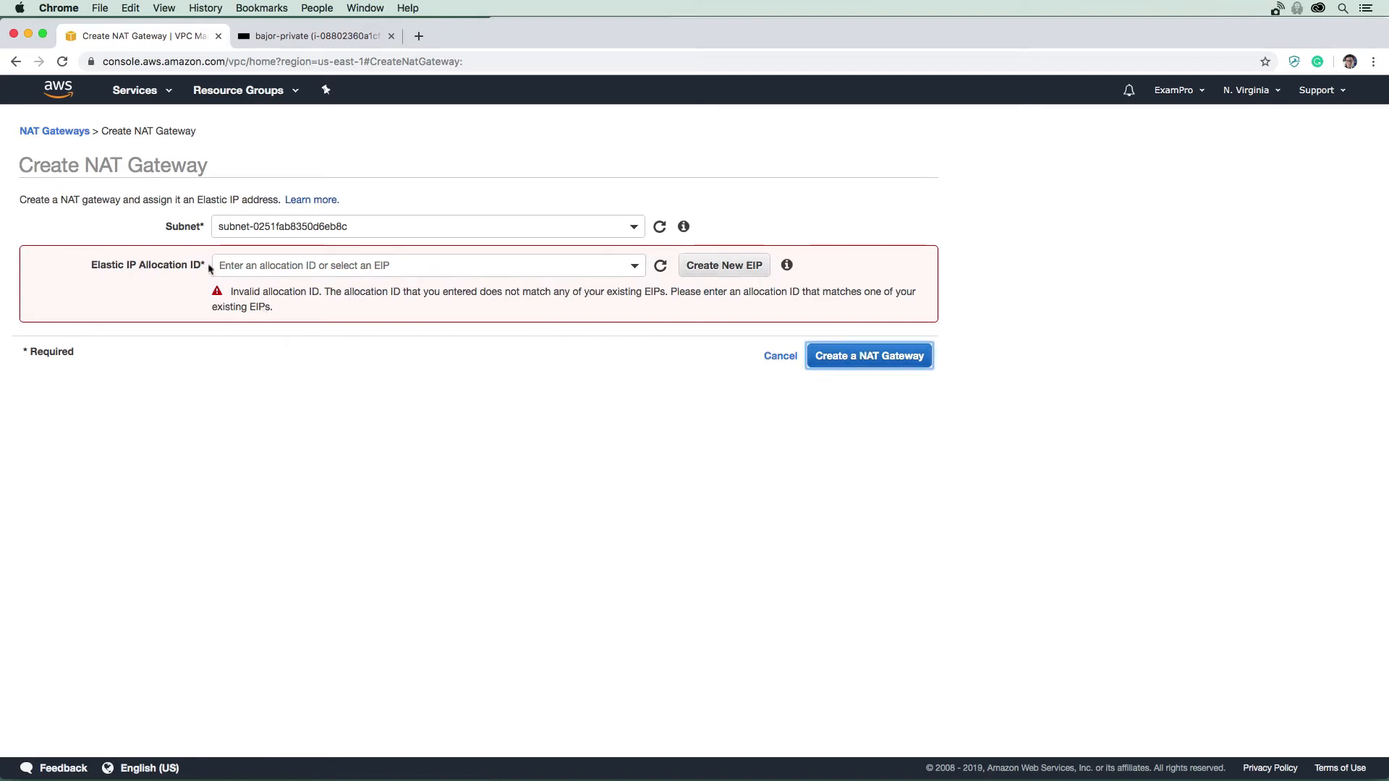
click(723, 265)
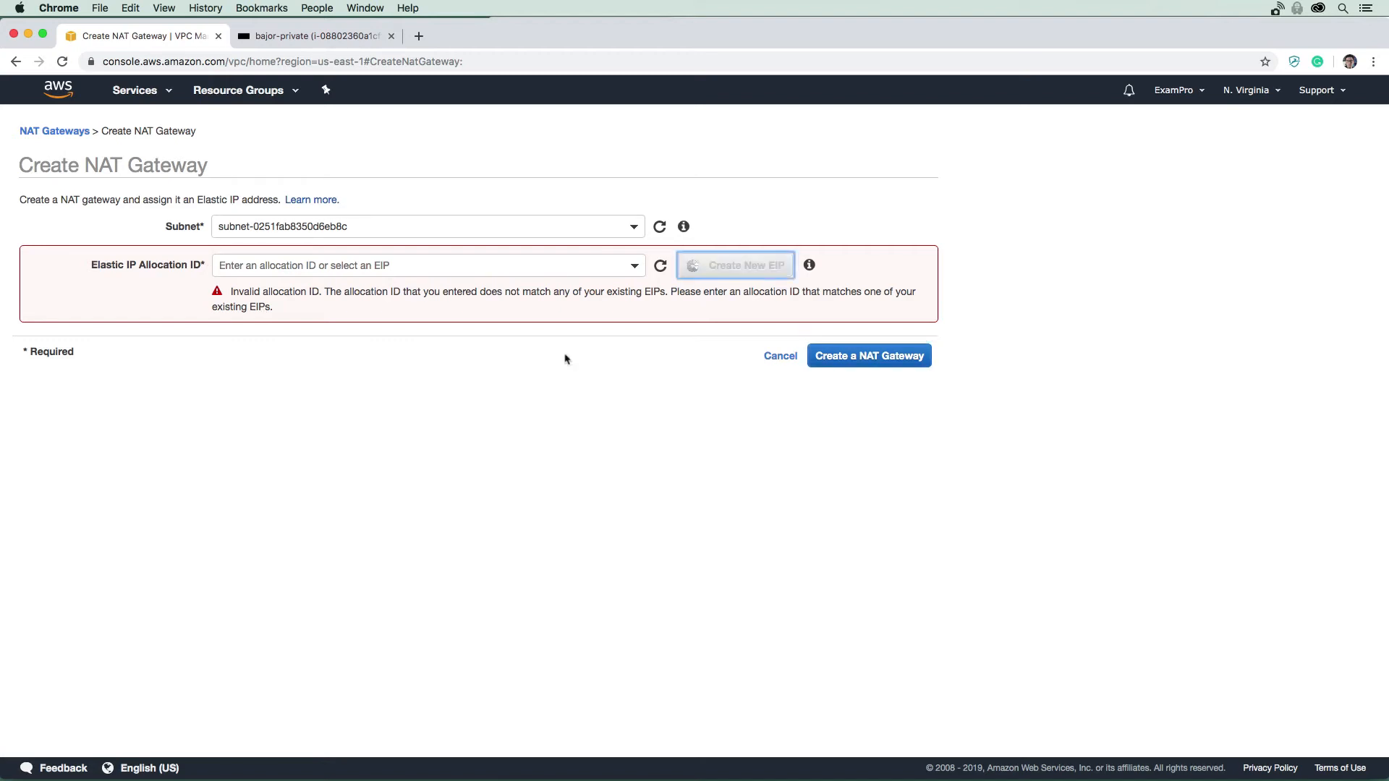
click(735, 265)
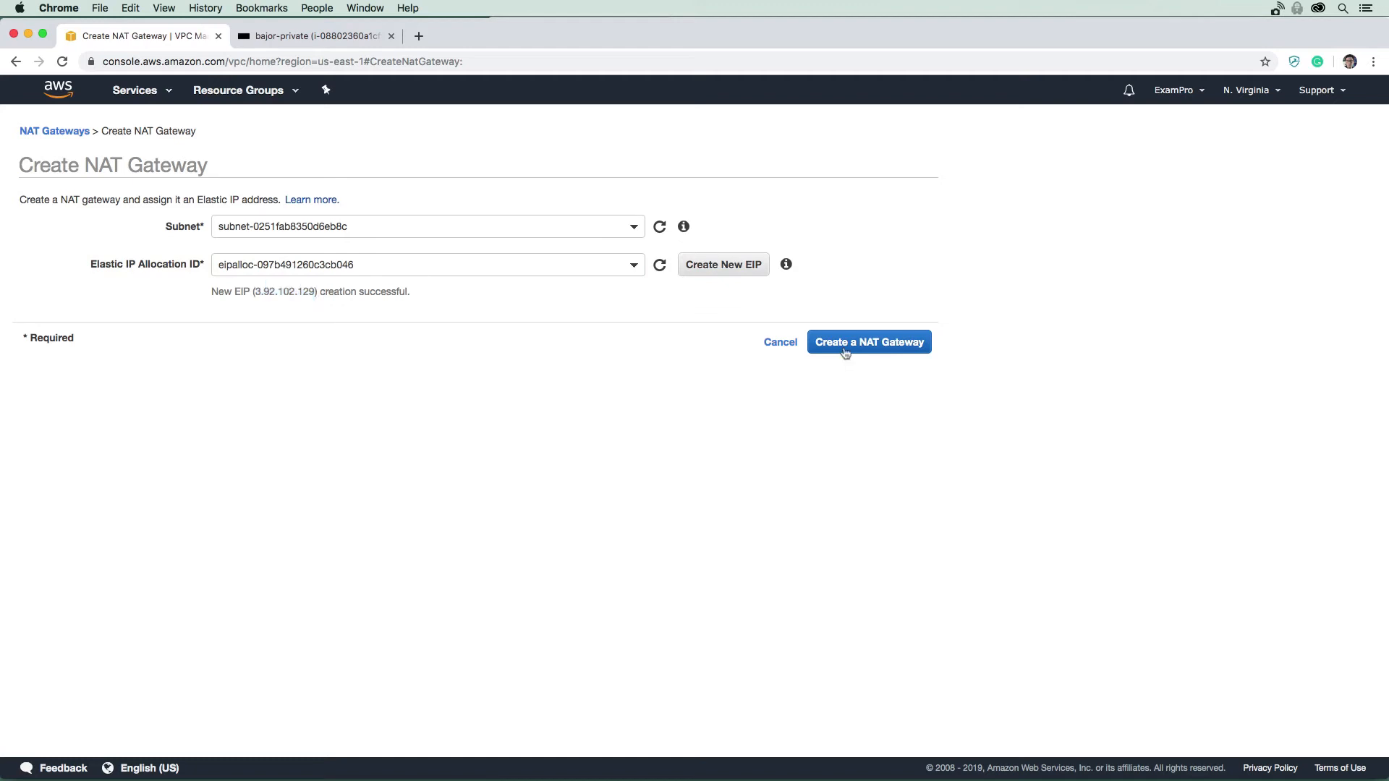
mouse_move(620, 356)
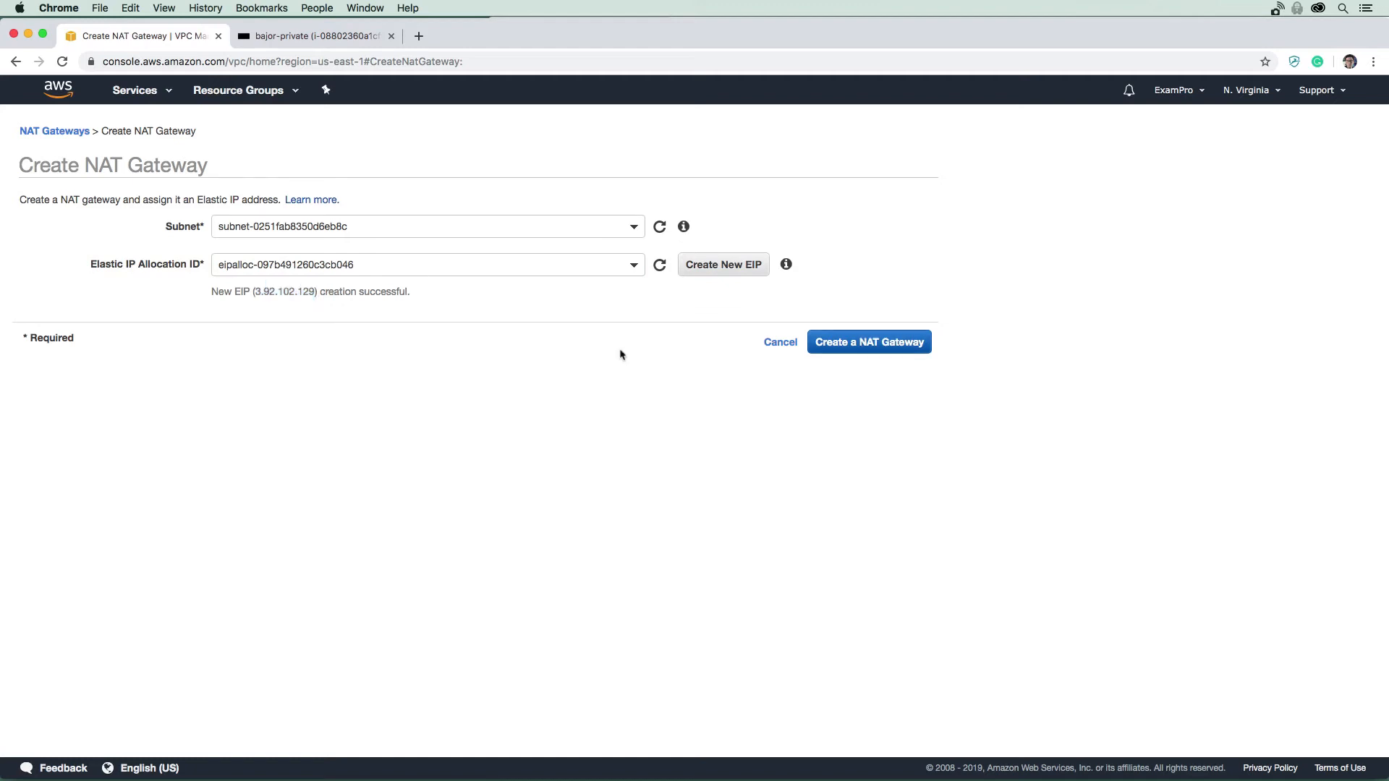
Step: Create the NAT gateway nat-048dfbc1a4c08a00f
click(868, 341)
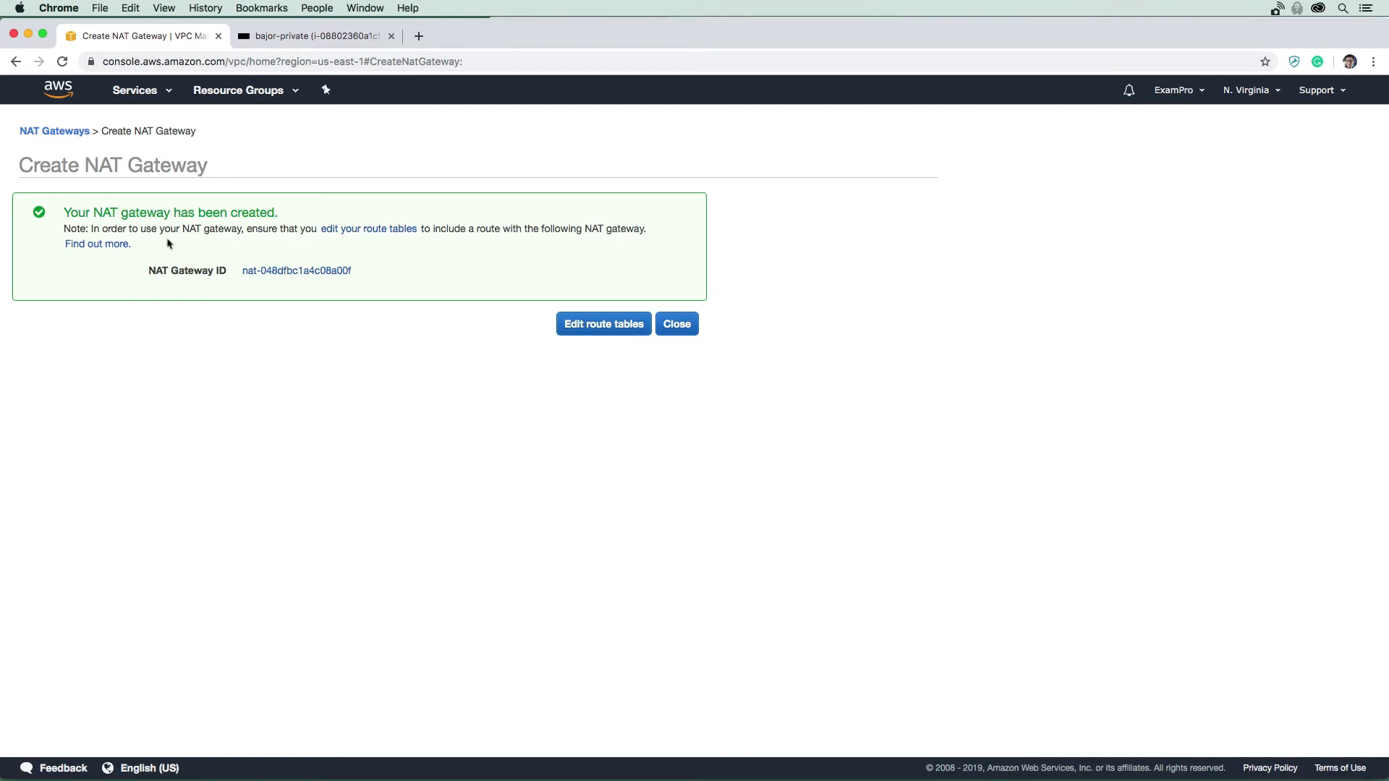
mouse_move(483, 230)
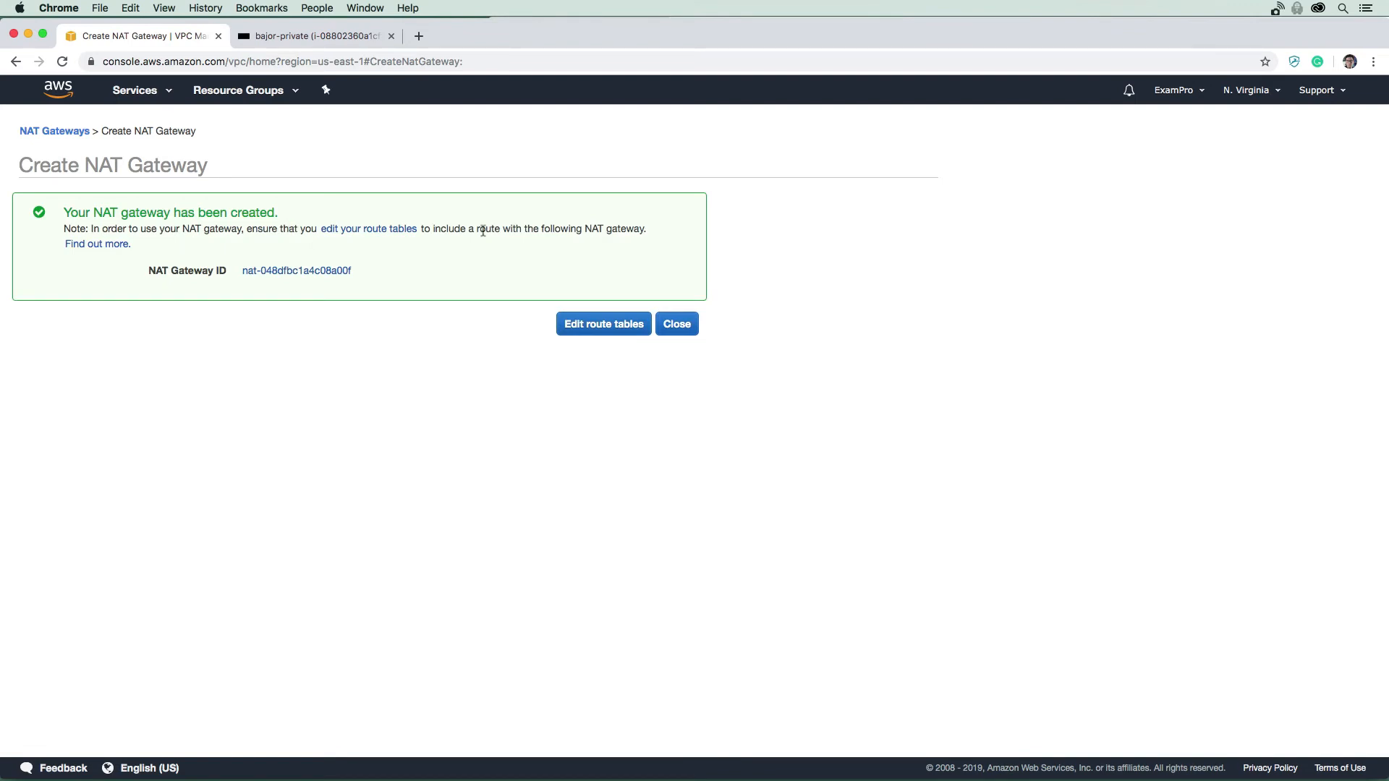
mouse_move(431, 245)
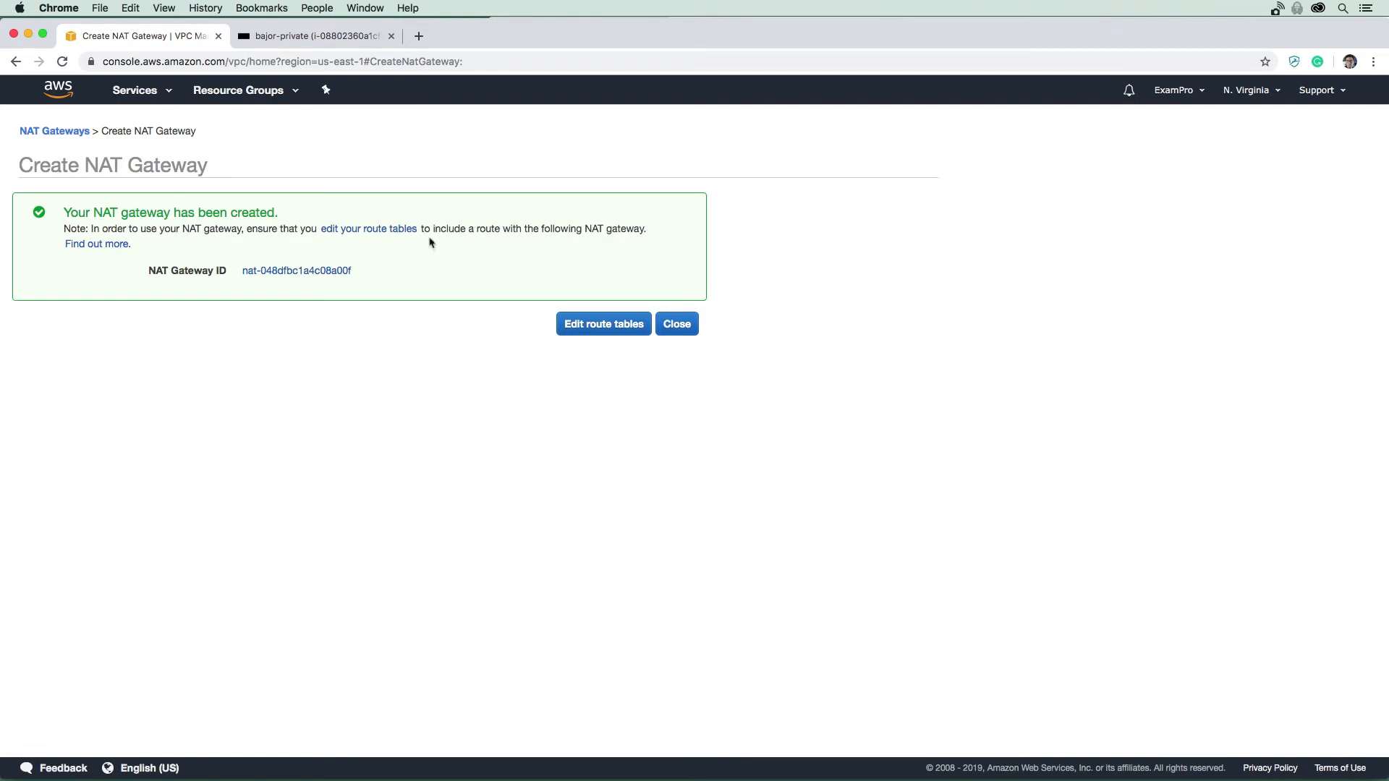
mouse_move(368, 229)
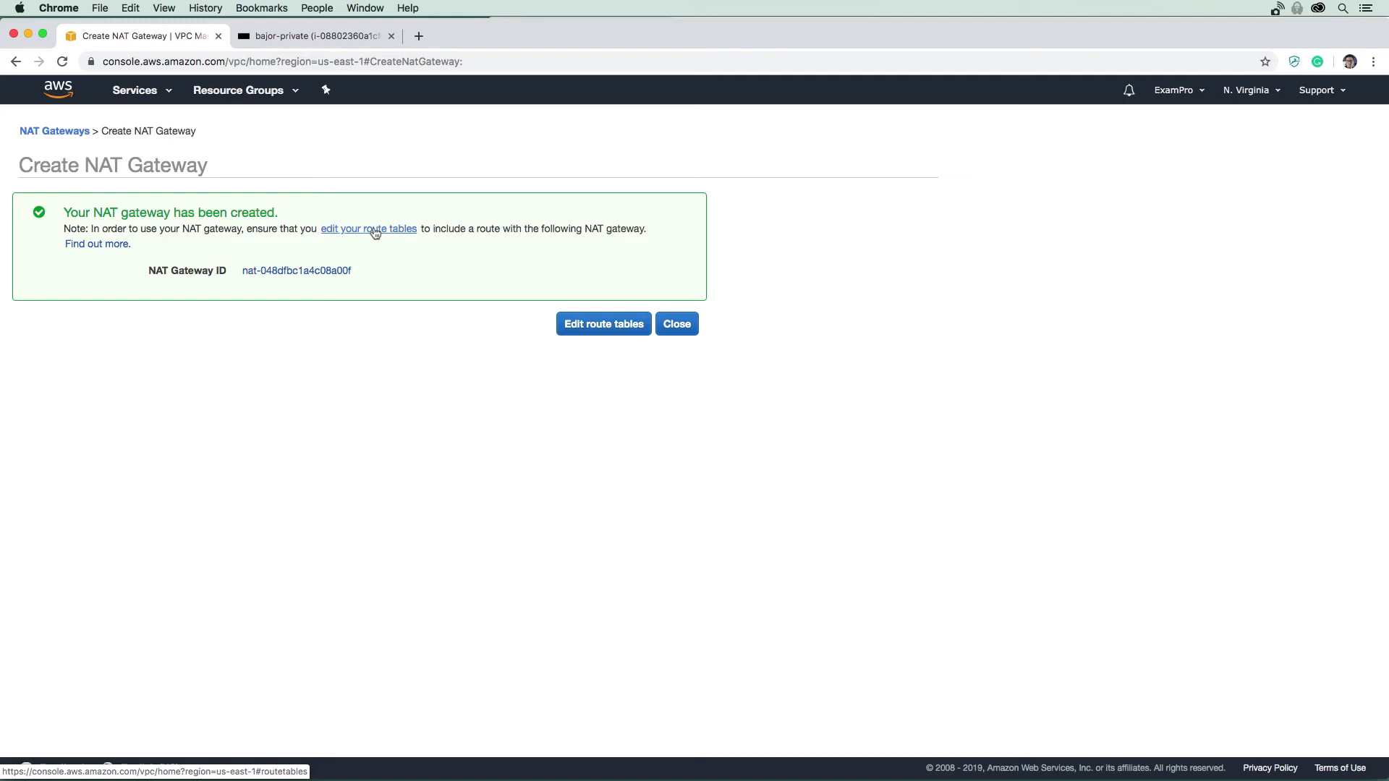
mouse_move(497, 309)
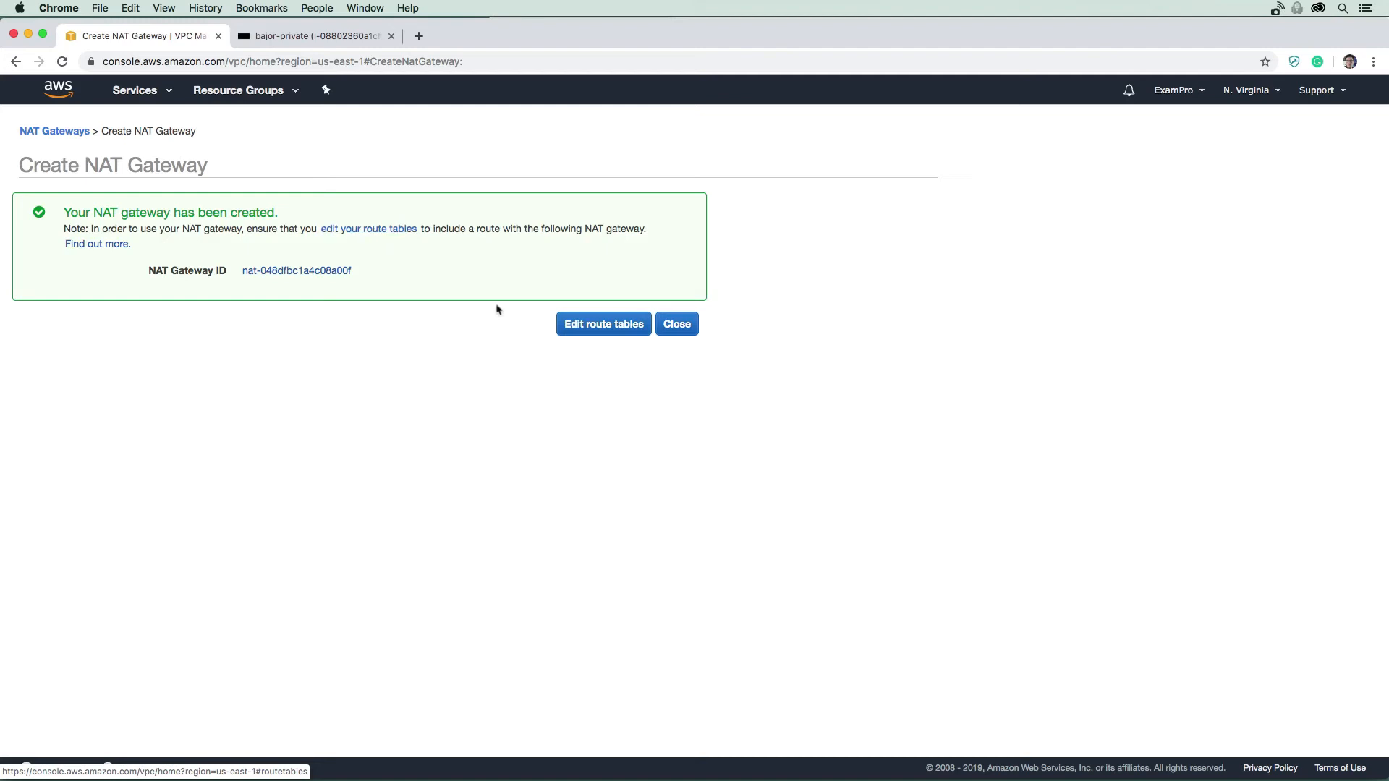
Step: Select private-rt and view its routes, showing only local 10.0.0.0/16
click(603, 324)
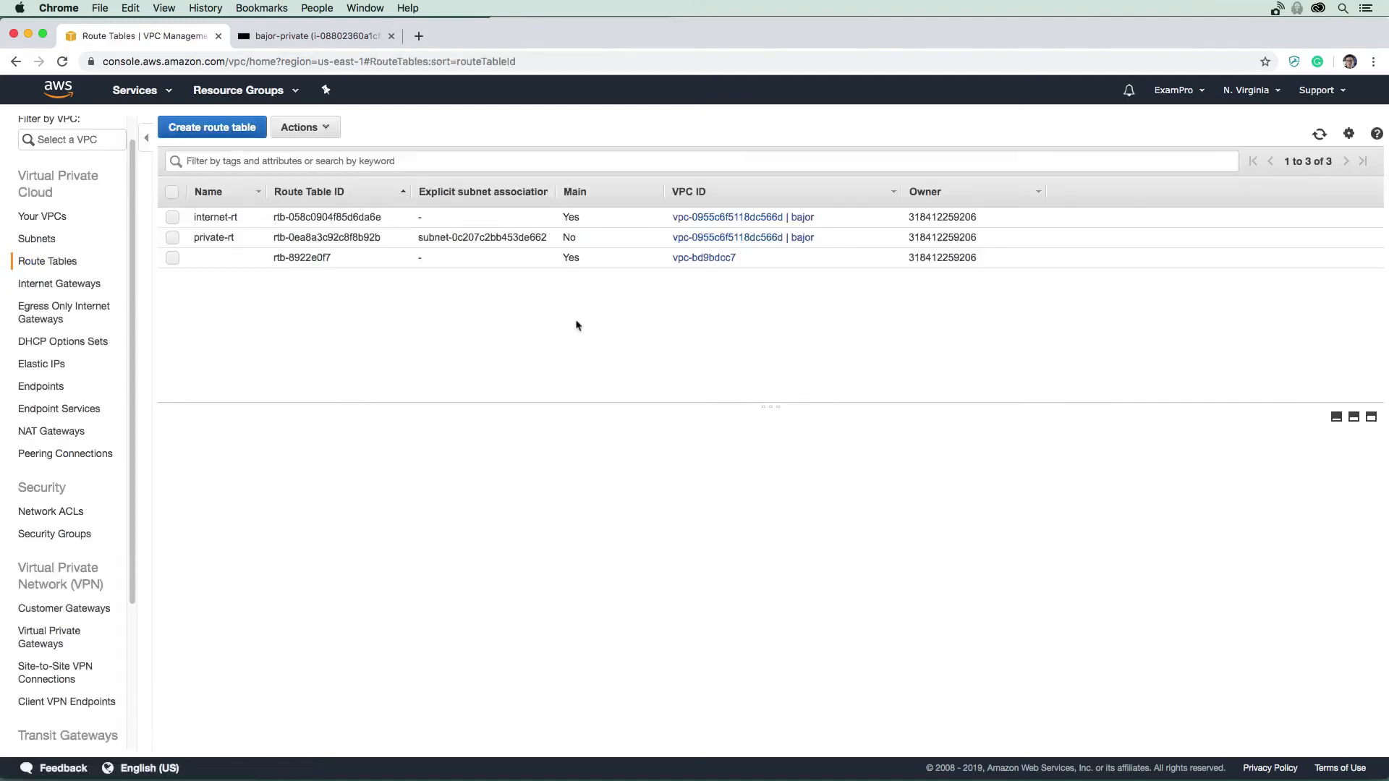
mouse_move(532, 335)
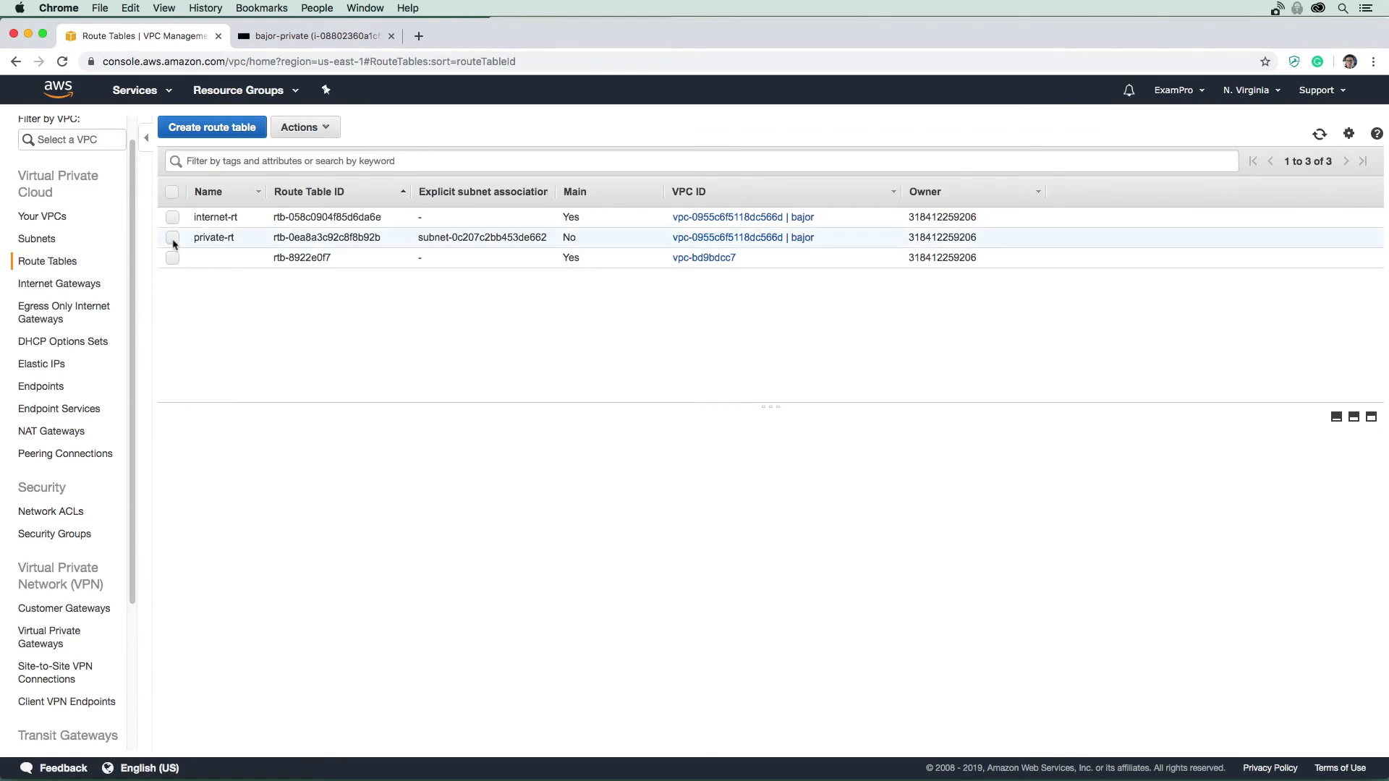
click(173, 237)
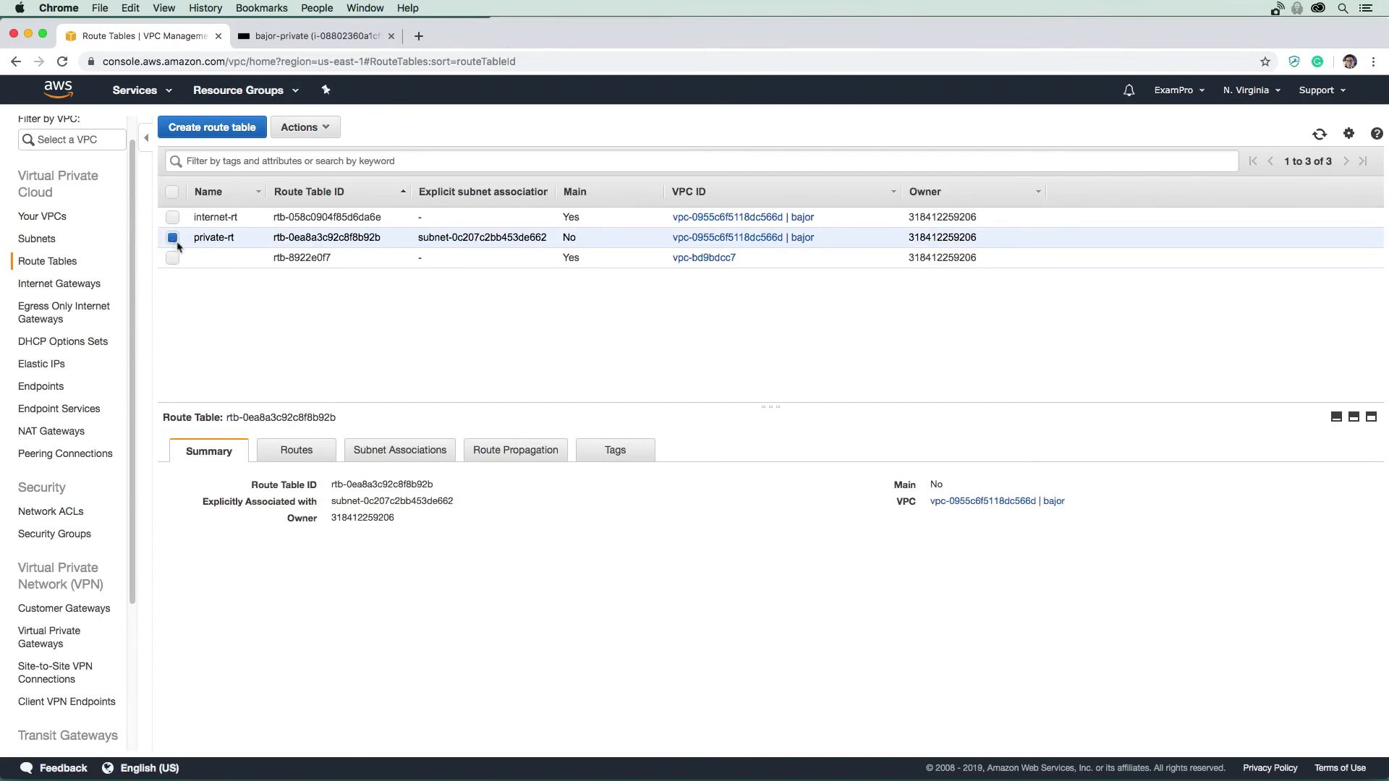
click(296, 450)
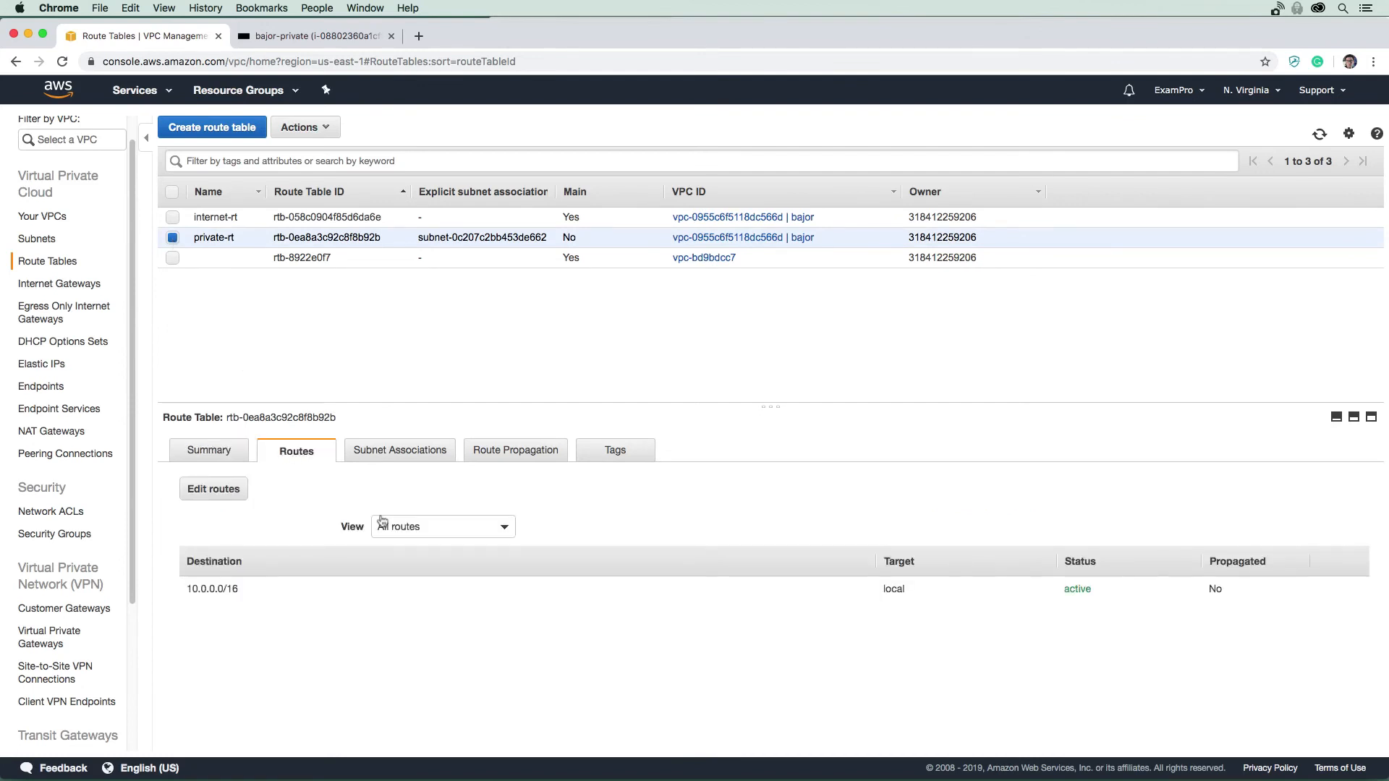
mouse_move(295, 510)
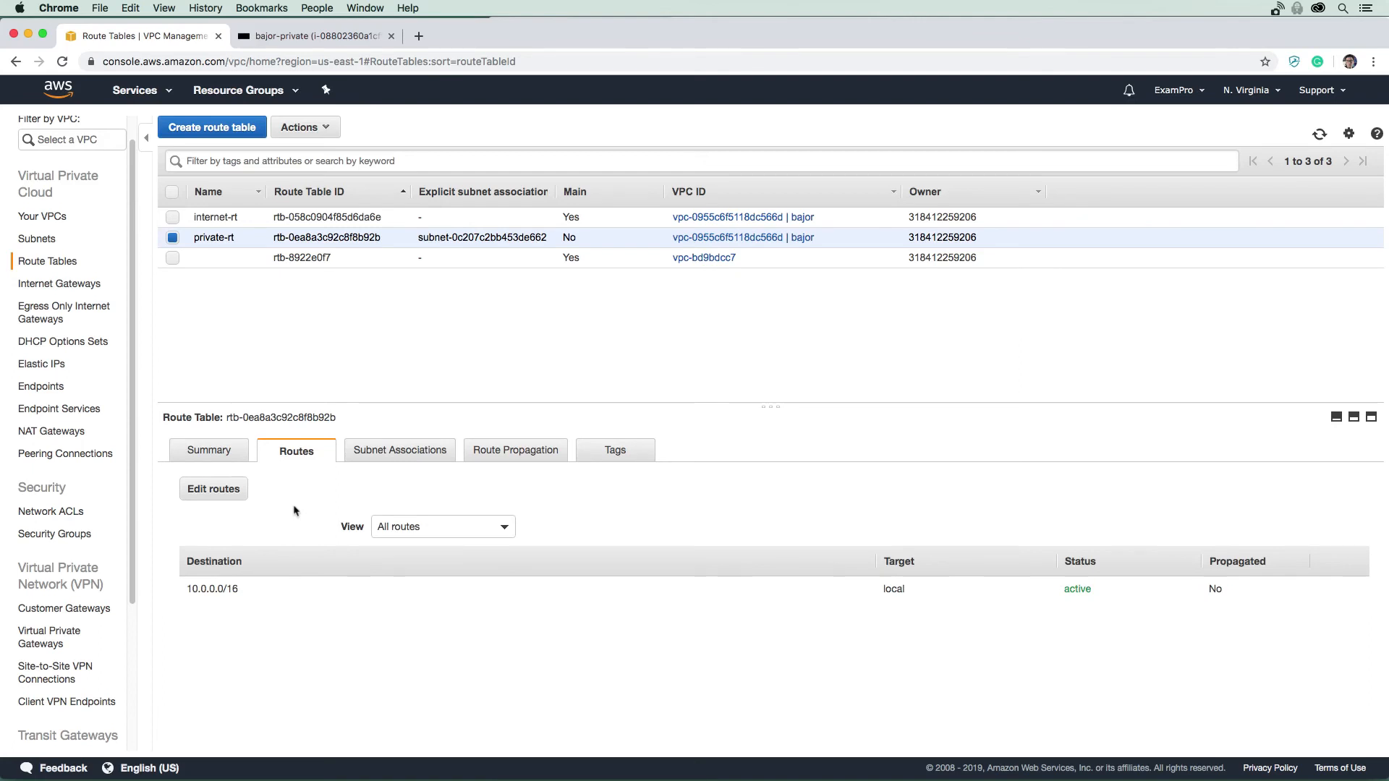
Step: Add and save a 0.0.0.0/0 route to nat-048dfbc1a4c08a00f in private-rt
click(213, 489)
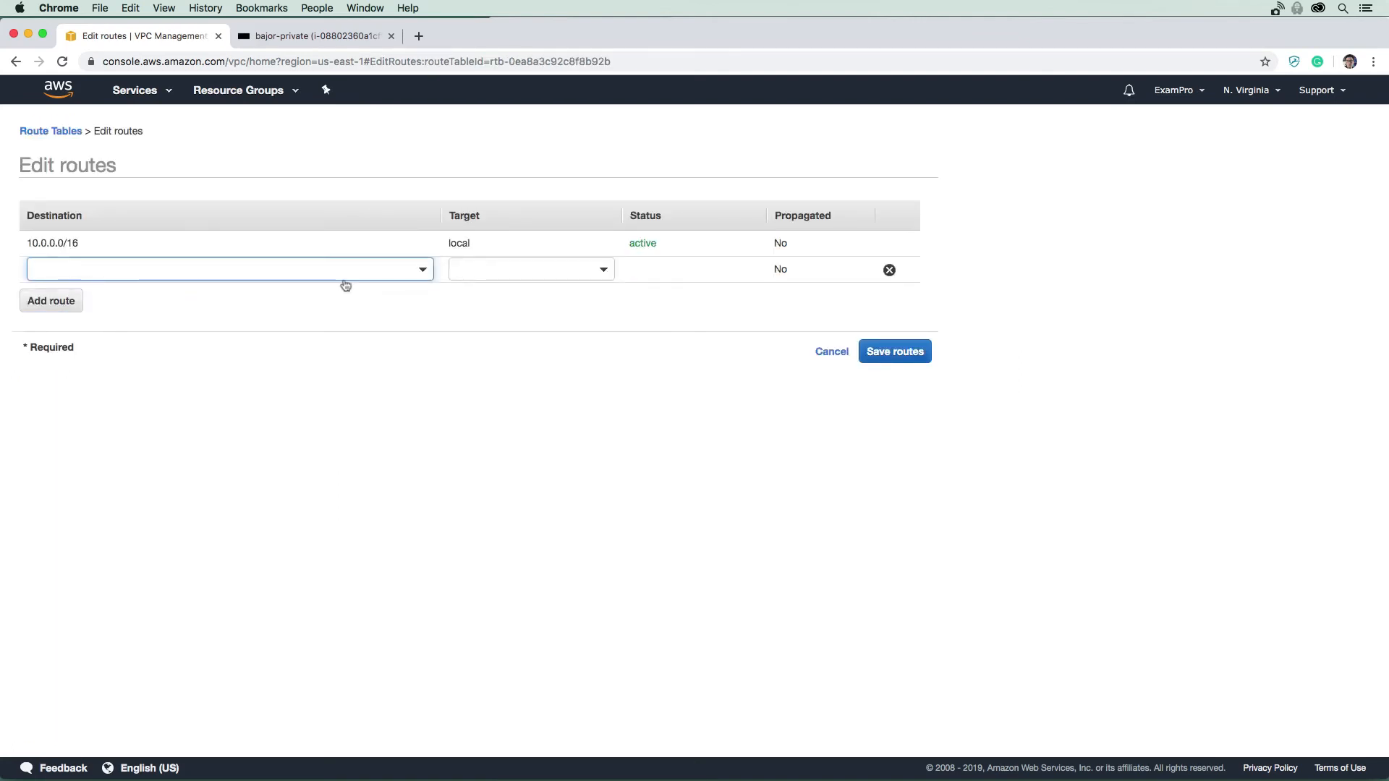
click(226, 269)
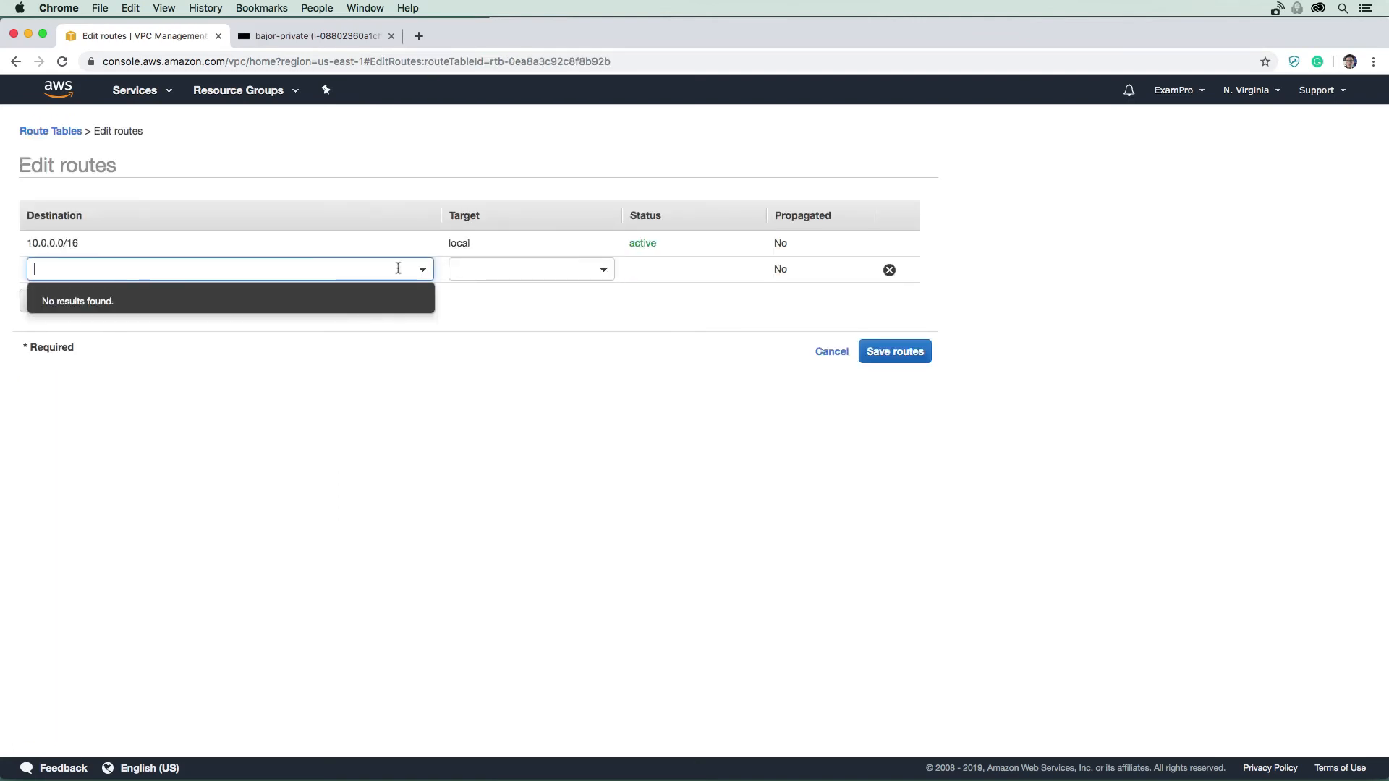
text(0.0.0.0/)
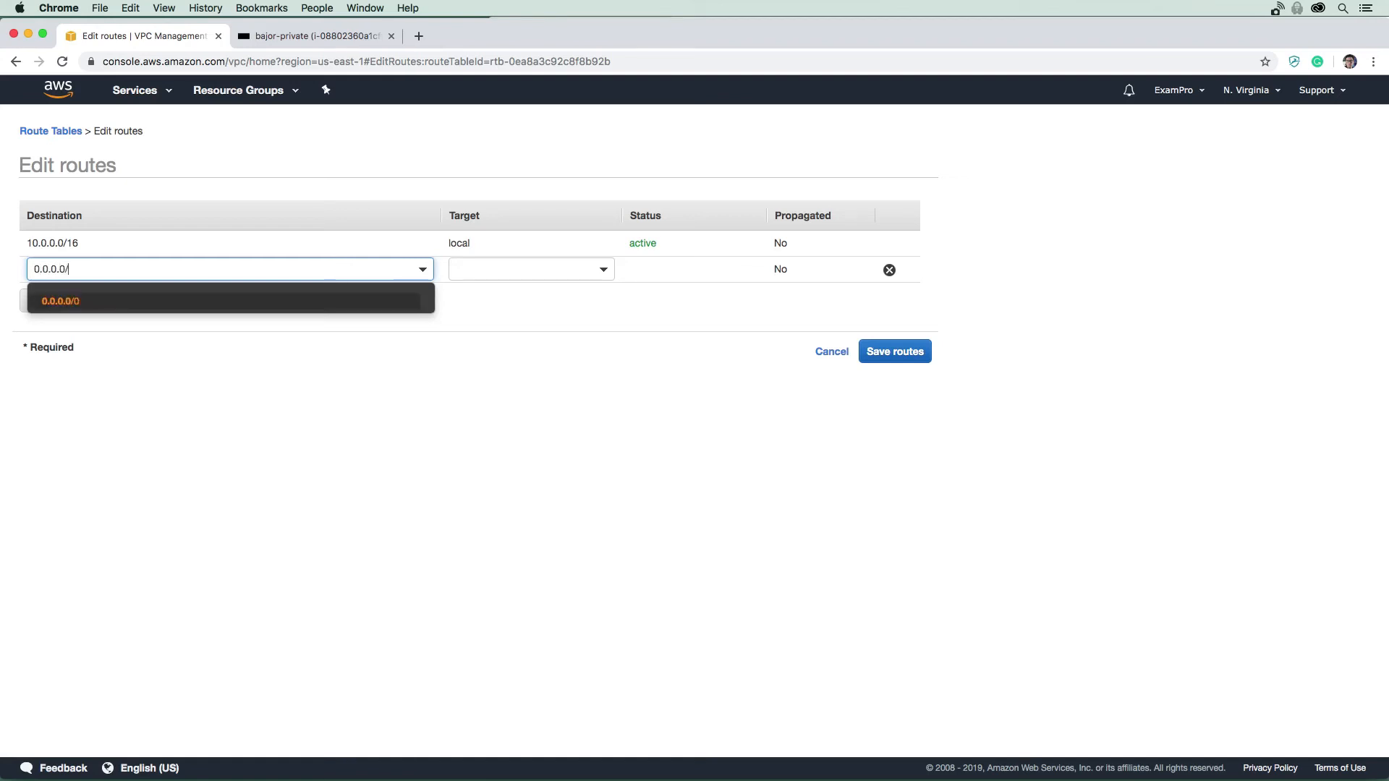
text(0)
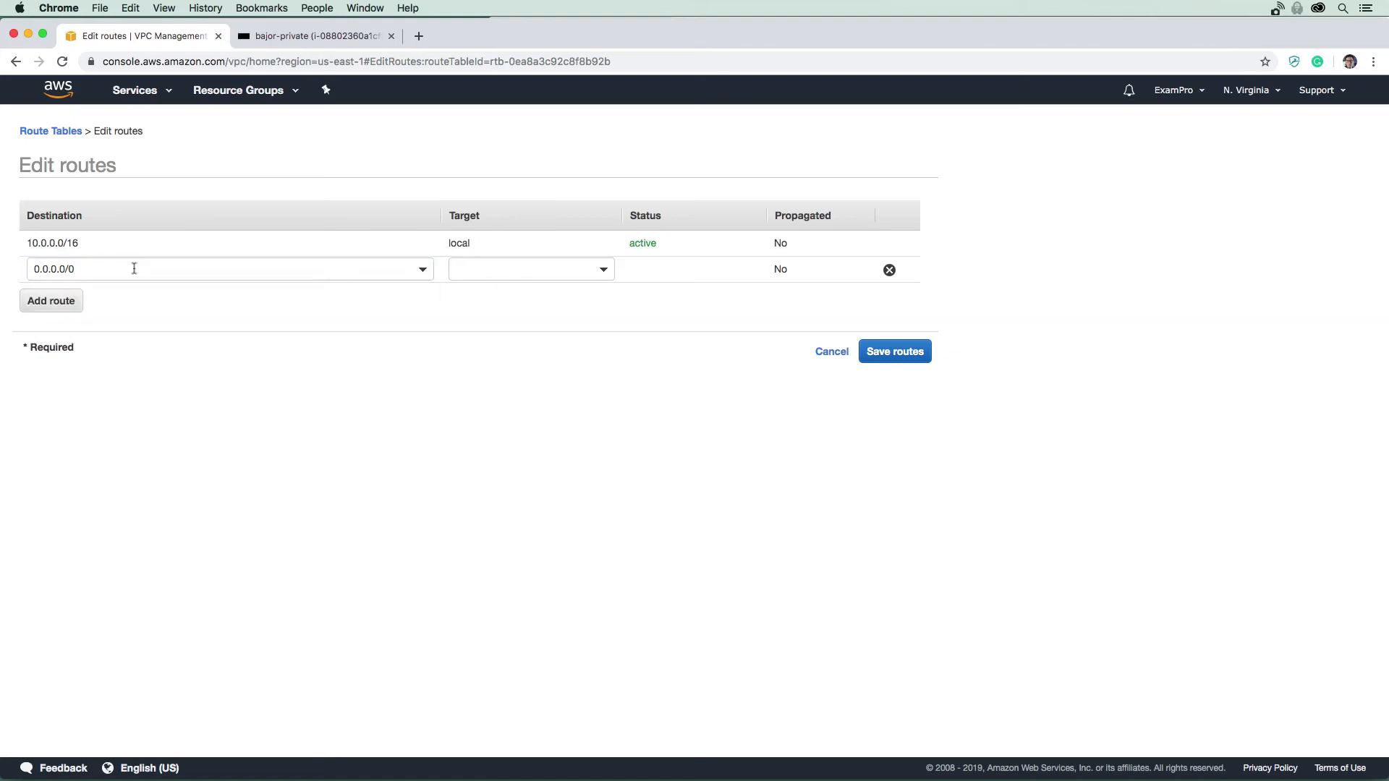
click(530, 268)
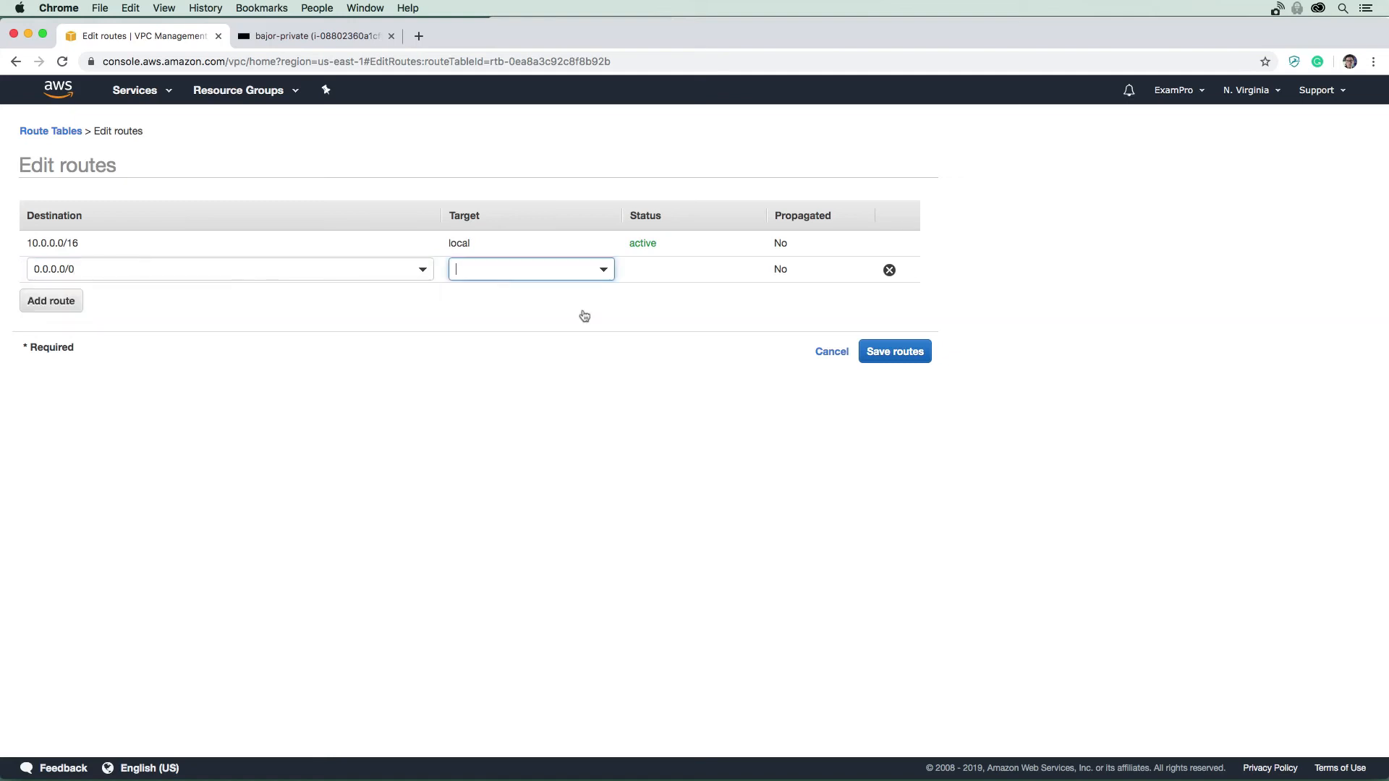
text(nat-)
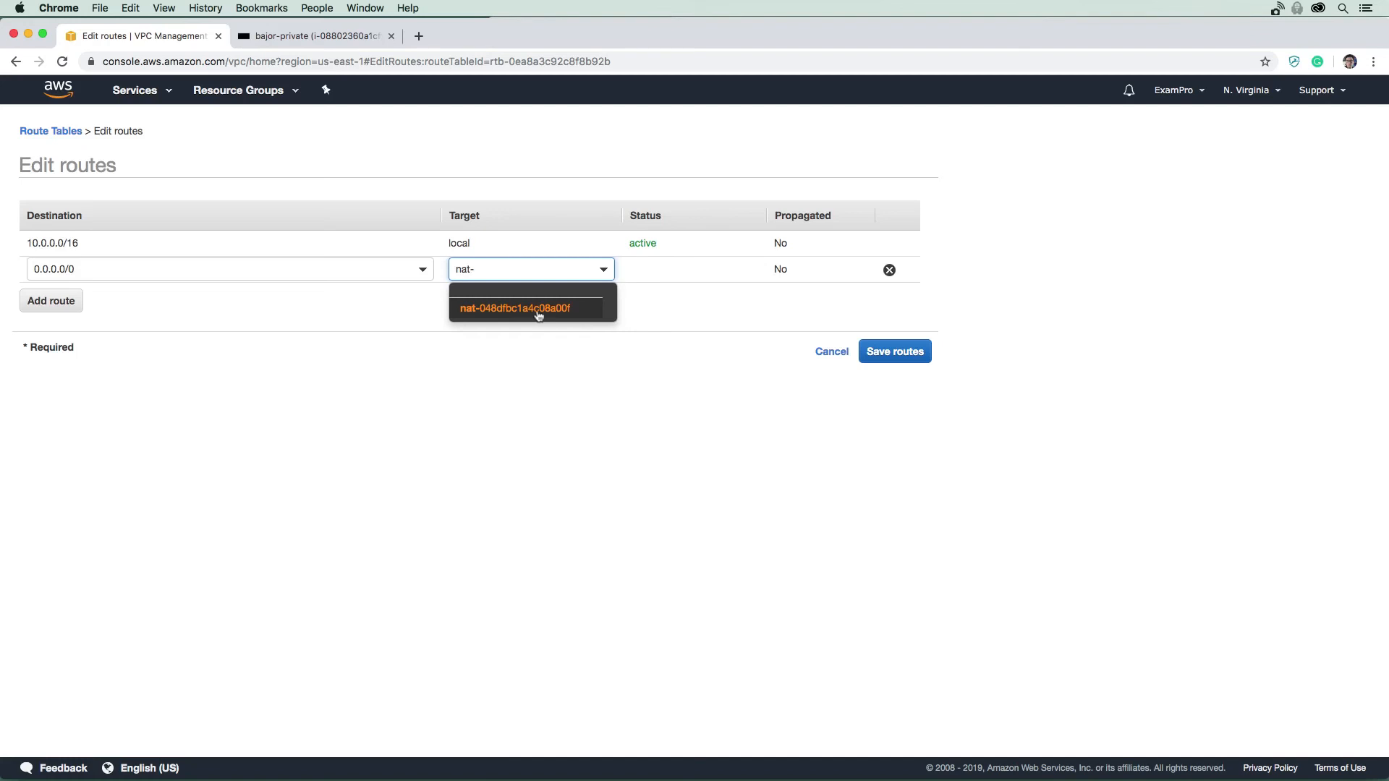
click(512, 308)
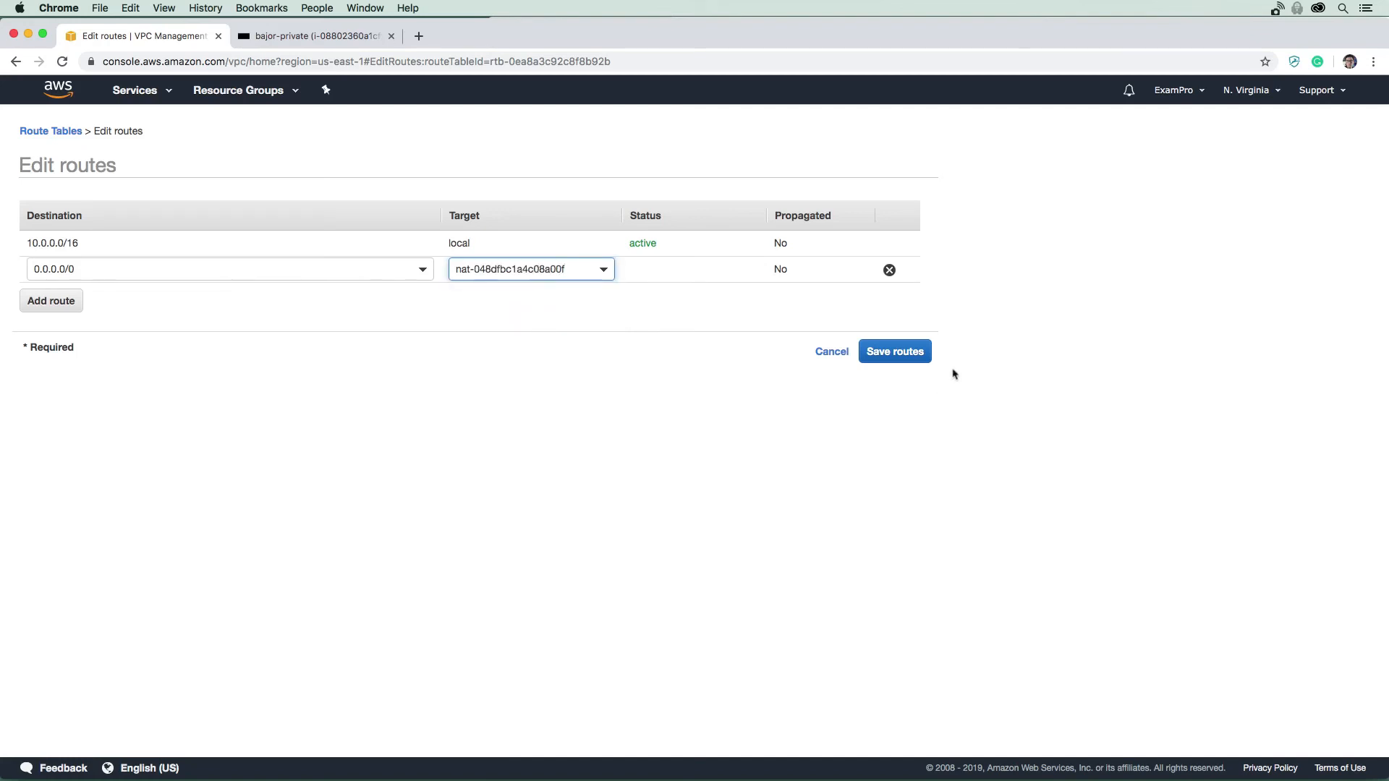
click(894, 351)
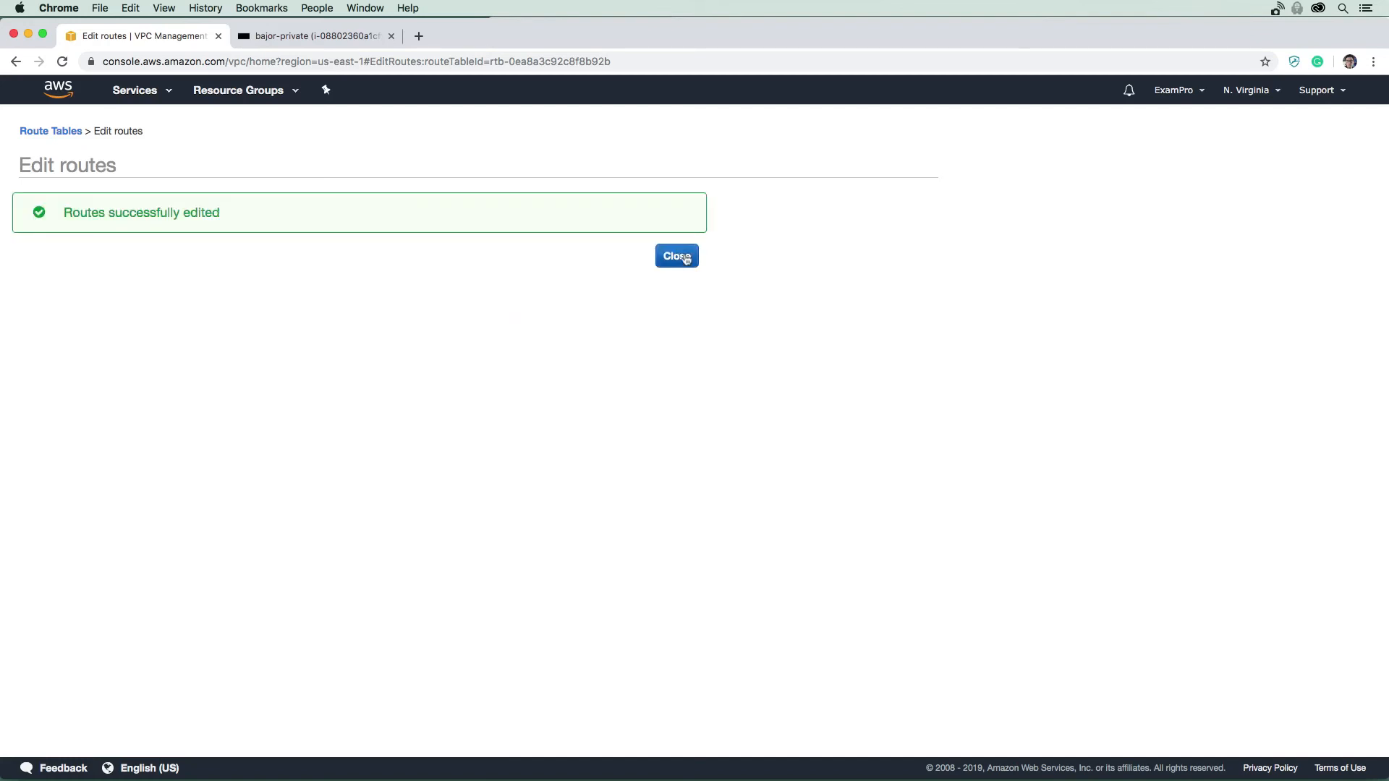
click(676, 256)
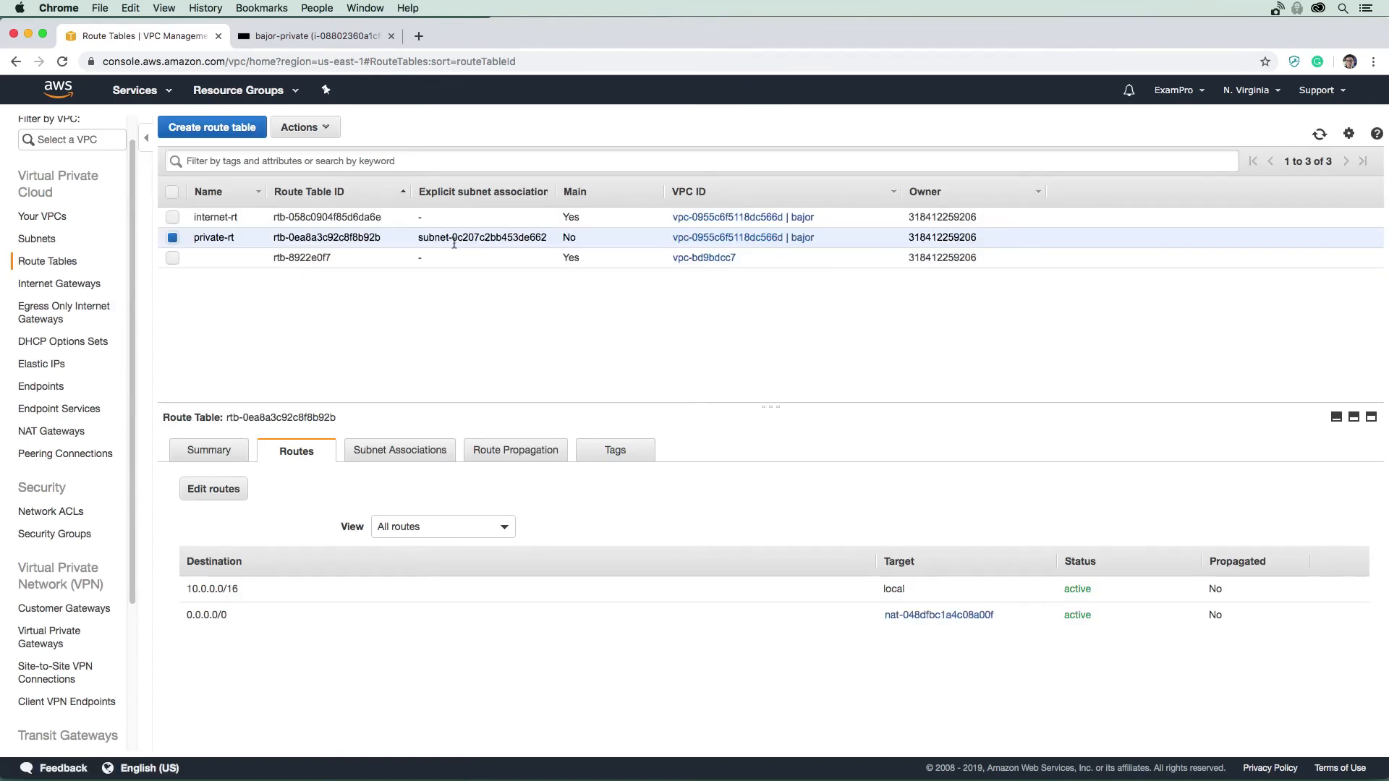
Step: Stop the google.com ping in the private instance terminal after 7/7 replies, 0% loss
click(310, 35)
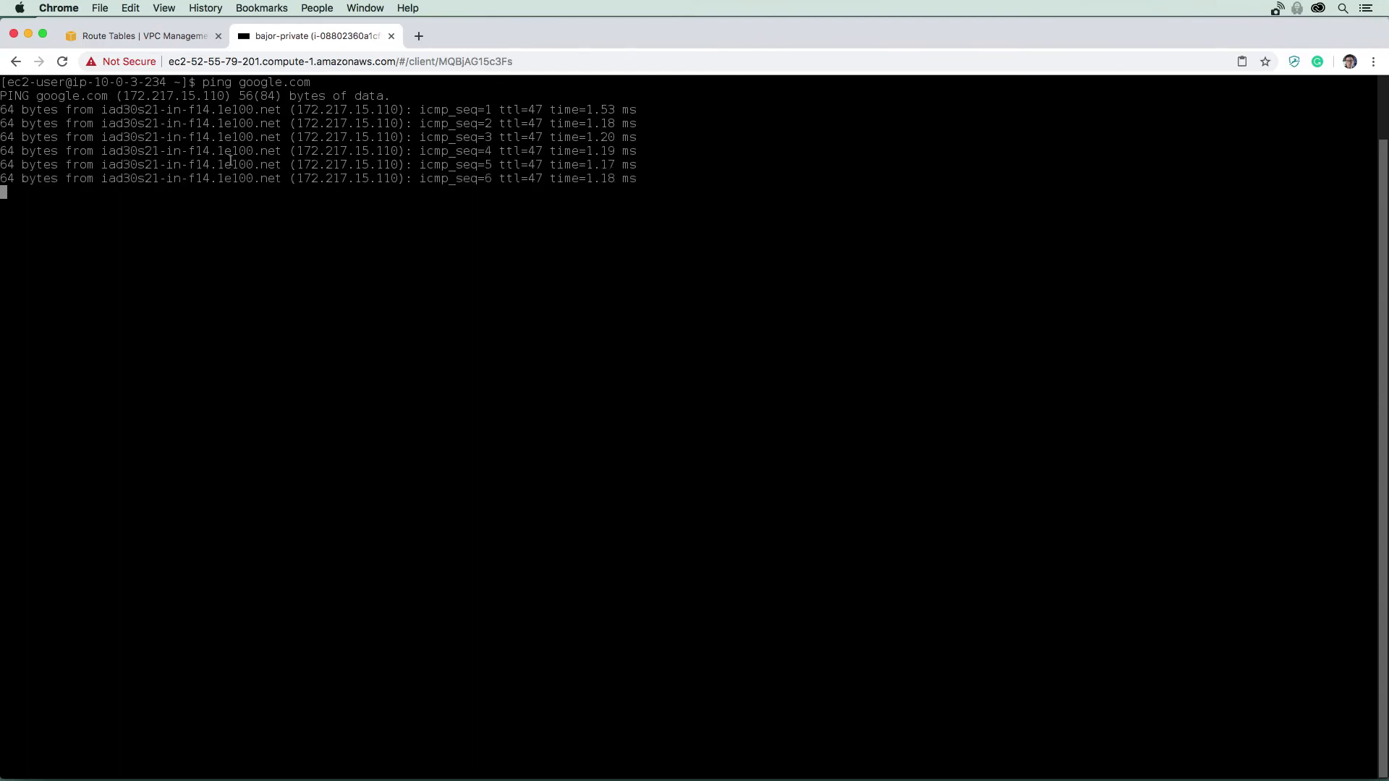
key(ctrl+c)
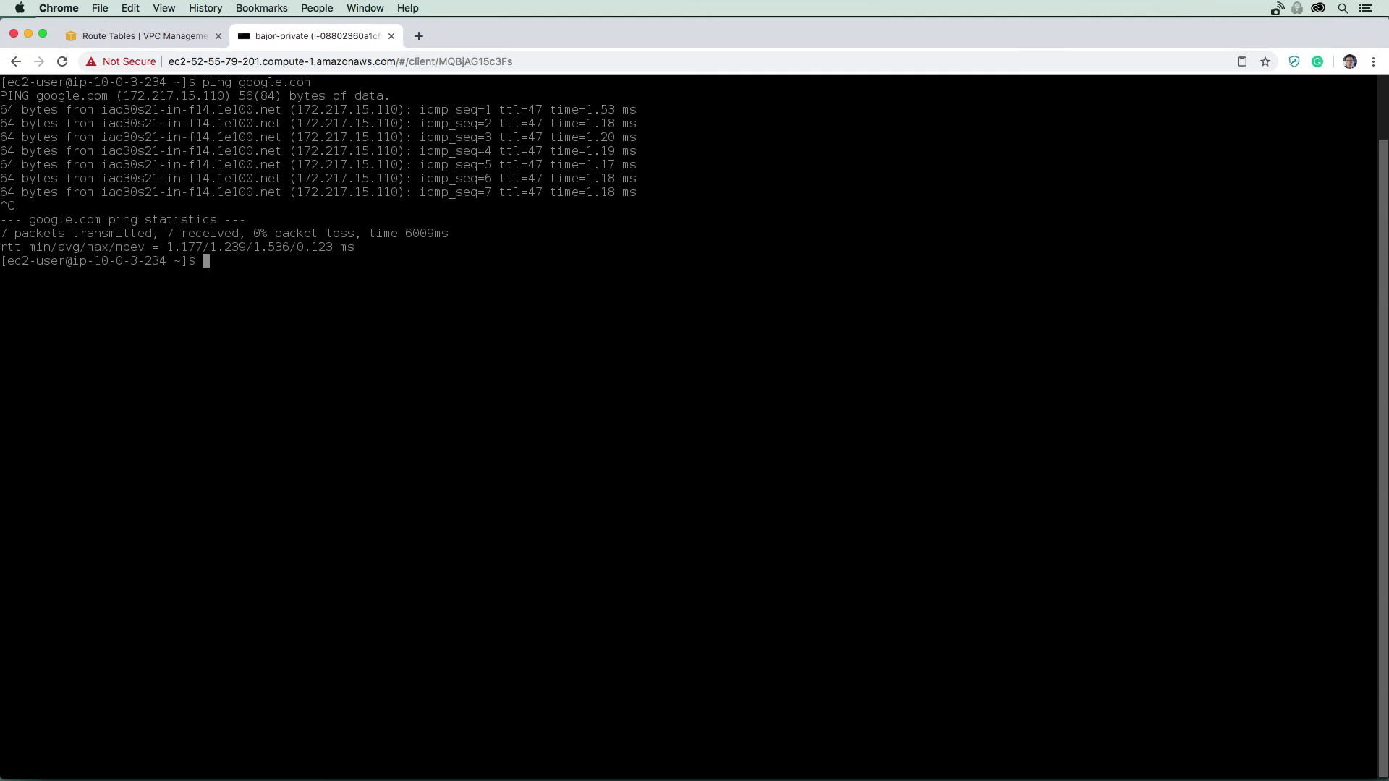
Step: Run sudo yum update on the private instance
text(sudo yum update)
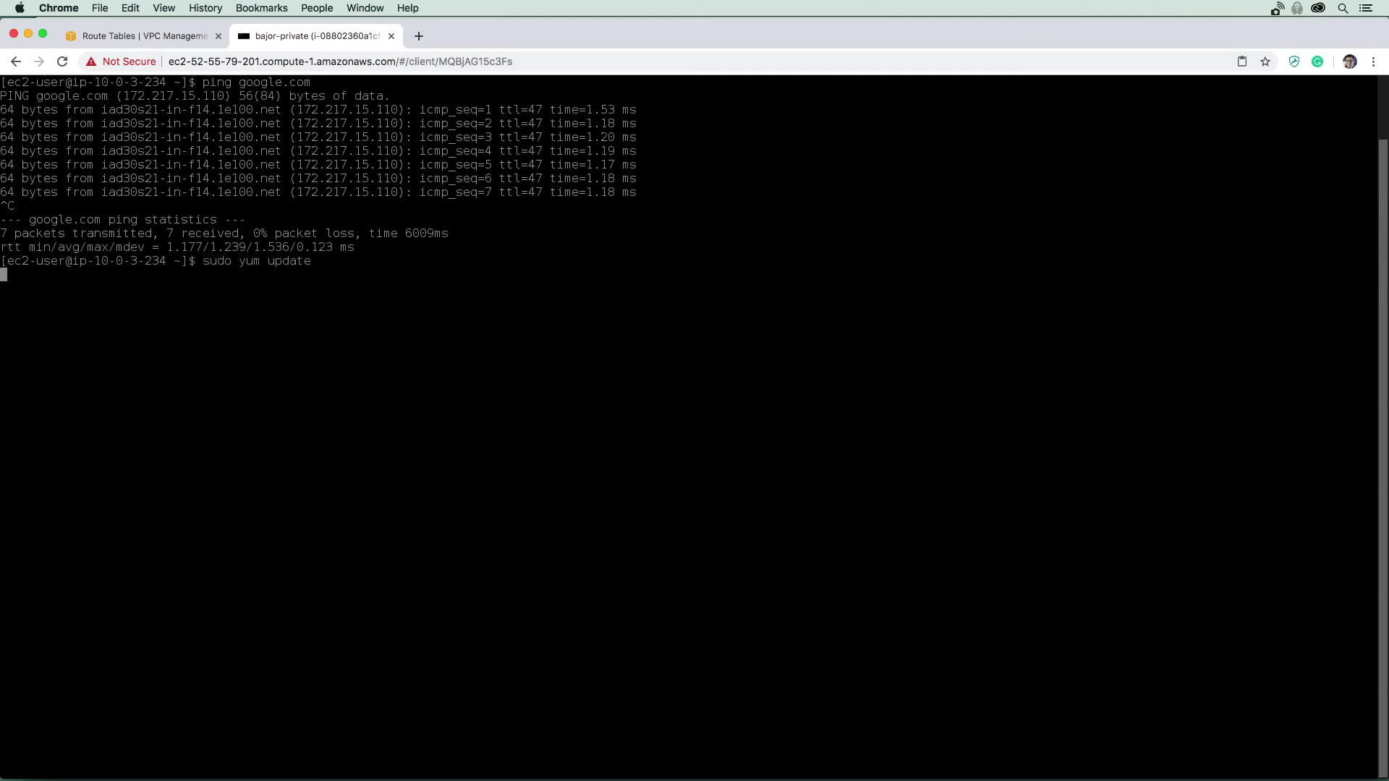
key(Return)
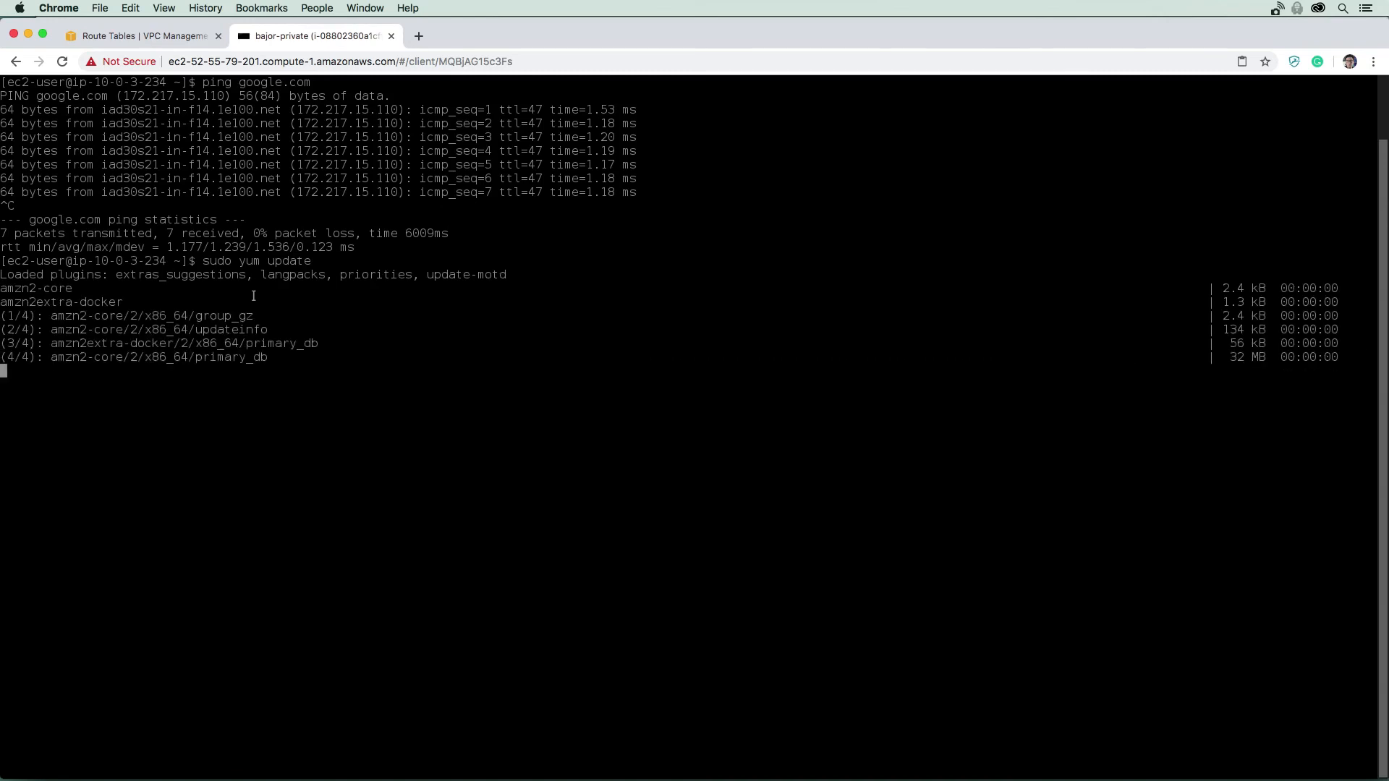